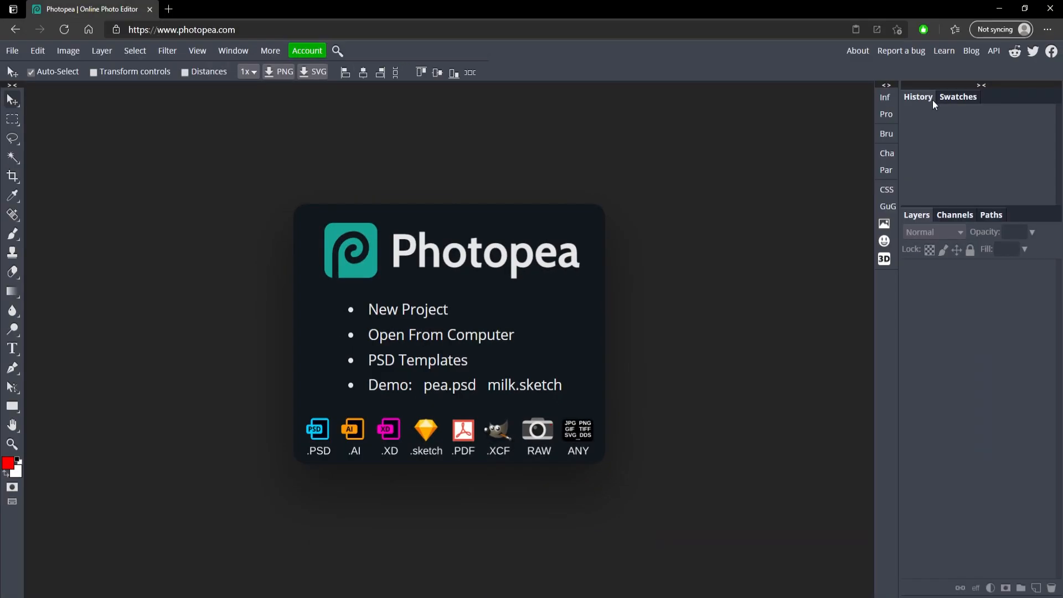
pyautogui.moveTo(902, 122)
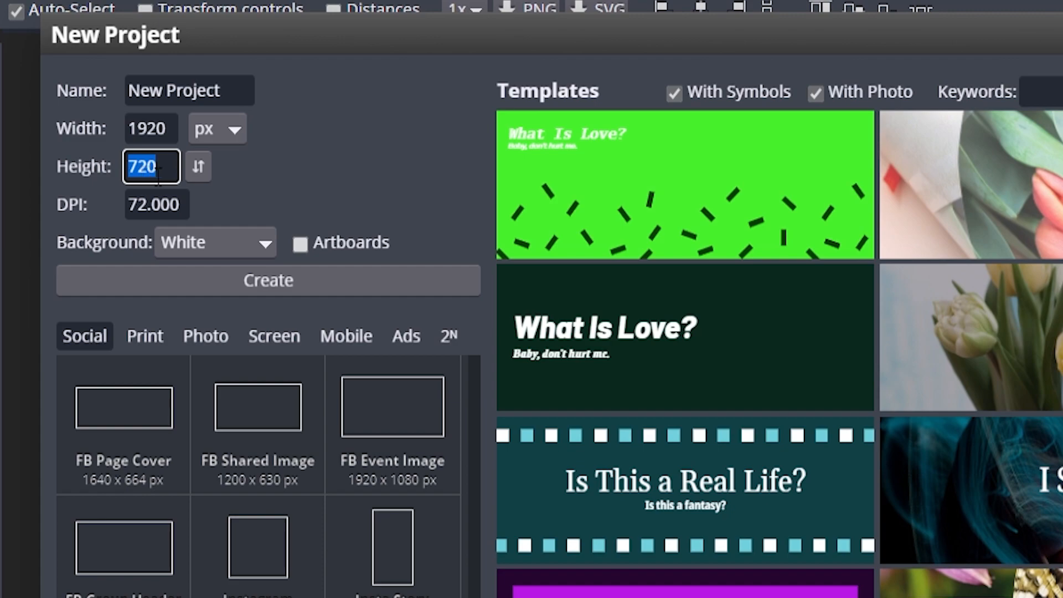
# Step: Start a new 1920×1080 document with a Transparent background
pyautogui.click(215, 242)
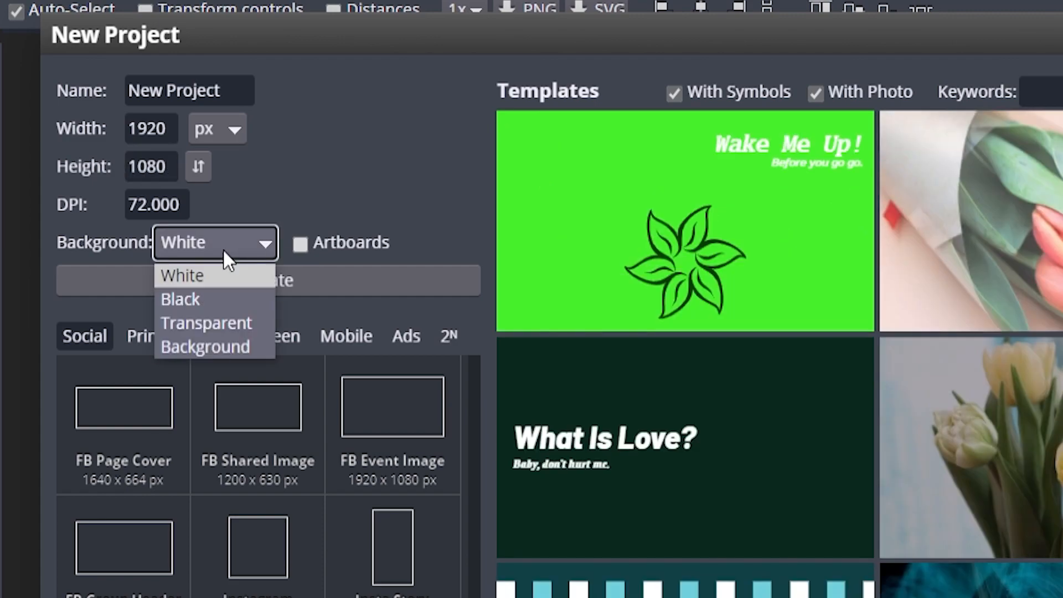
pyautogui.click(206, 322)
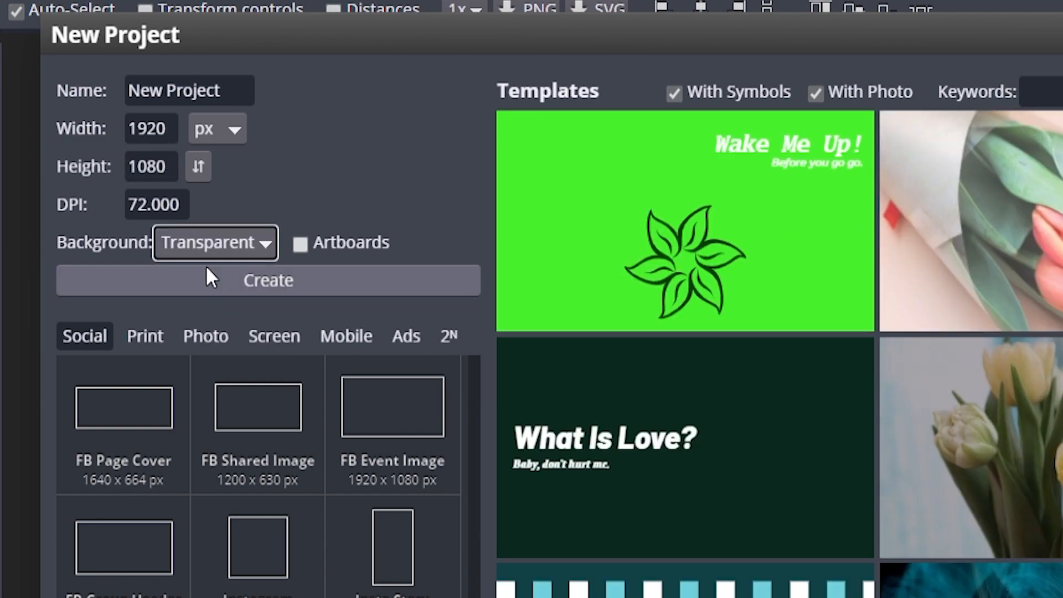
pyautogui.click(268, 280)
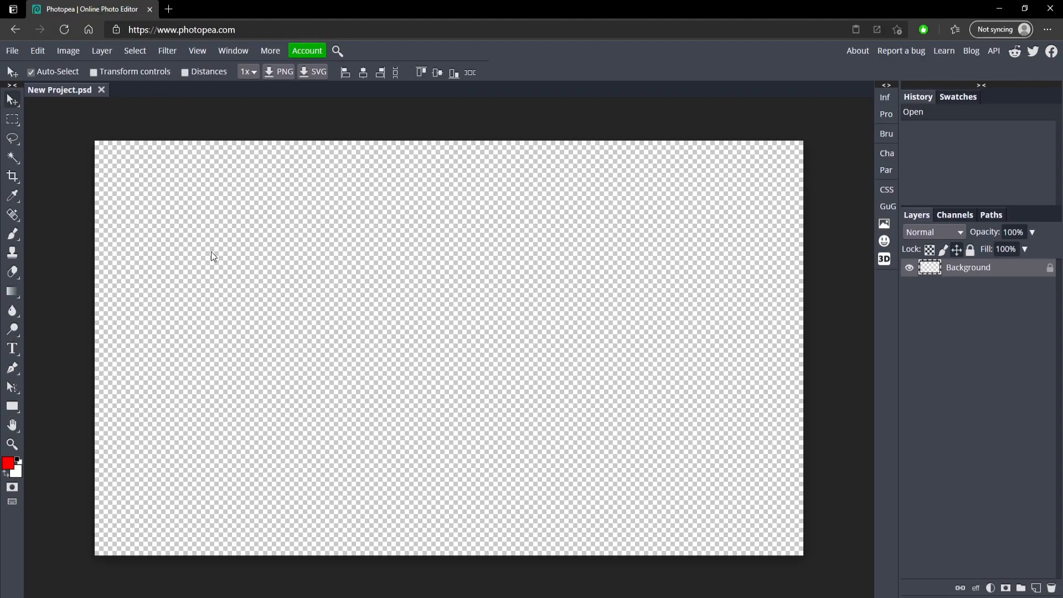
# Step: Outline a red shape along the canvas top, stepping down toward the middle, and close it
pyautogui.click(12, 348)
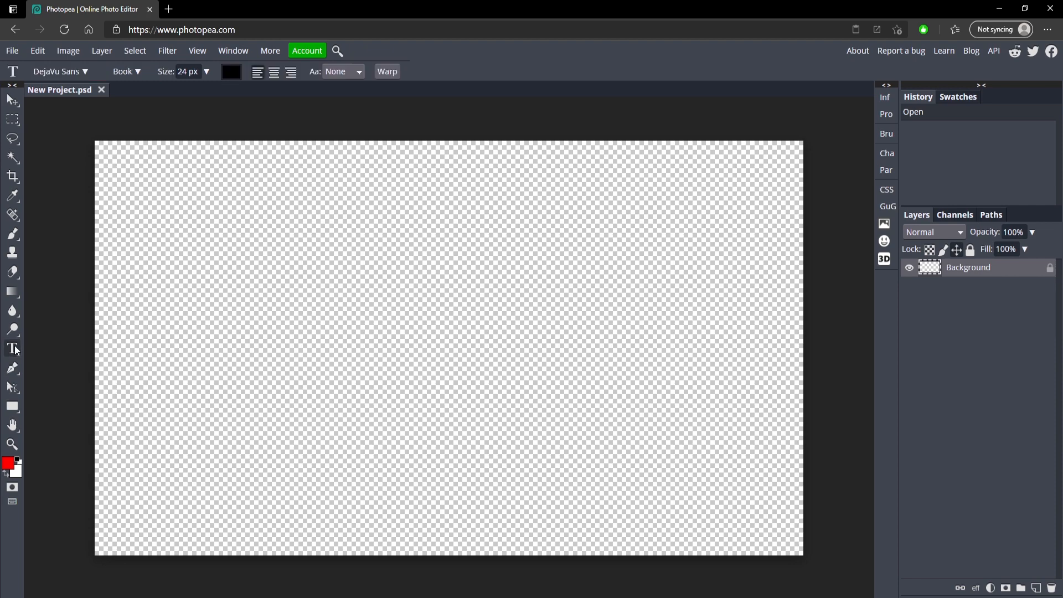
pyautogui.moveTo(12, 351)
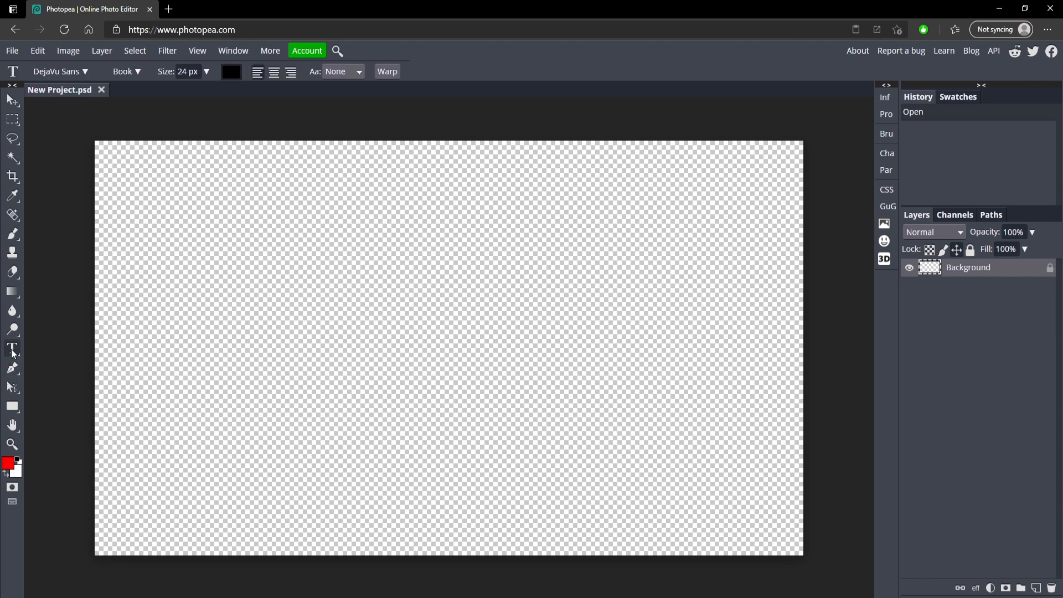
pyautogui.moveTo(64, 365)
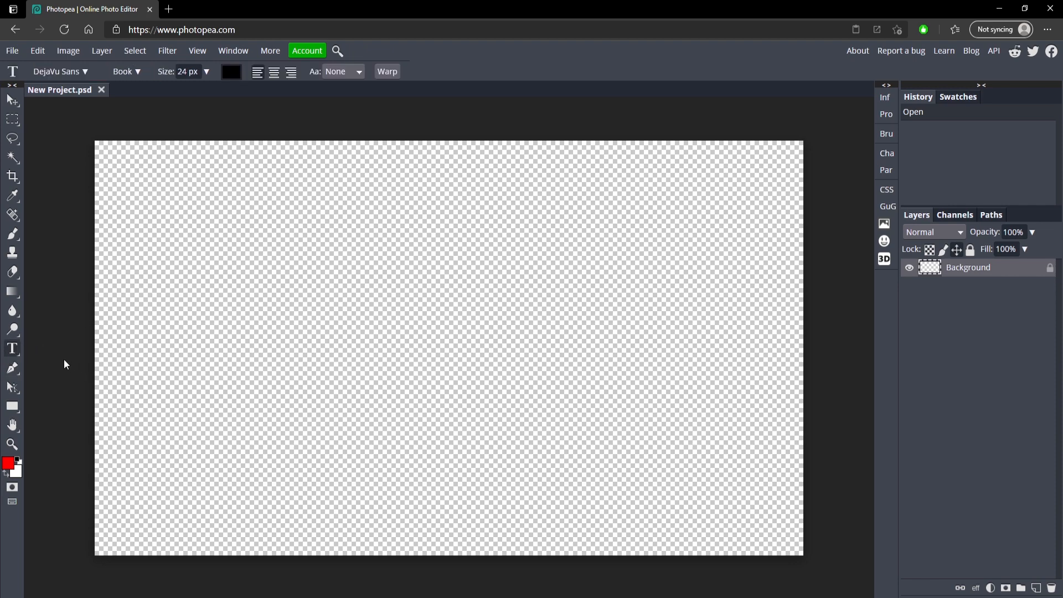
pyautogui.moveTo(12, 370)
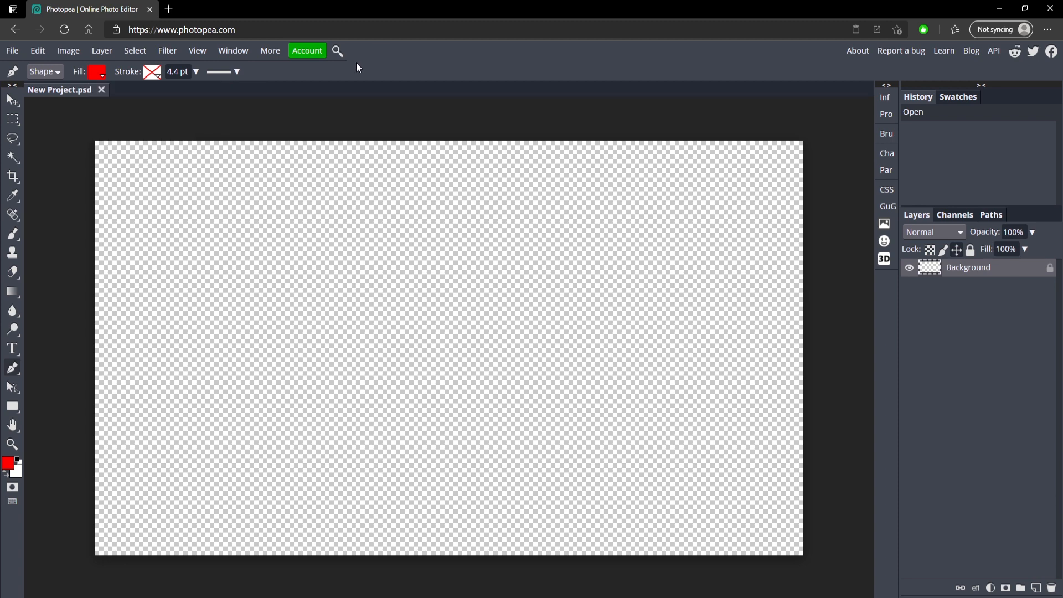
pyautogui.moveTo(94, 172)
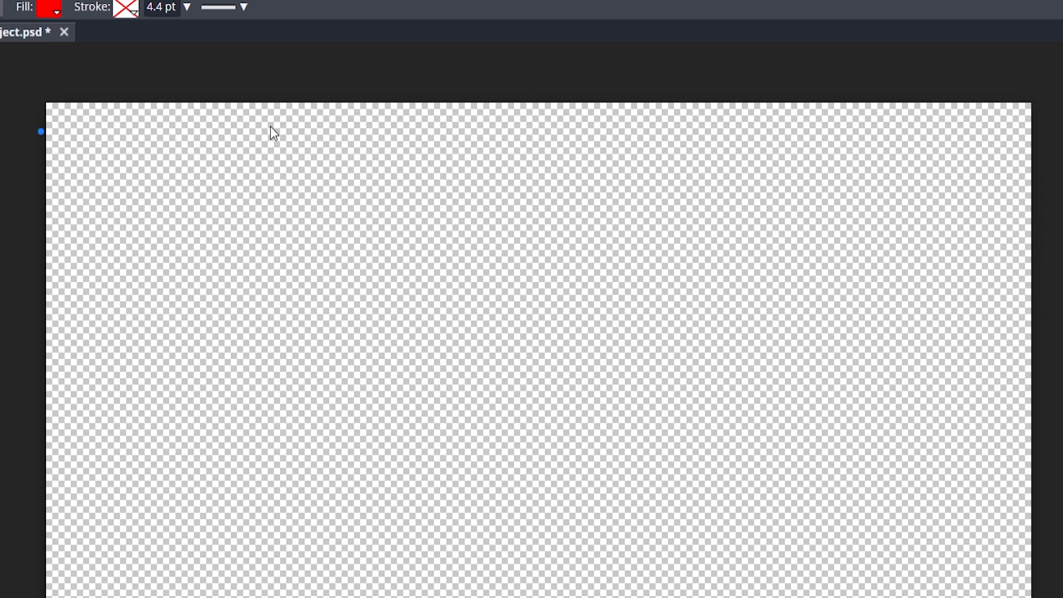
pyautogui.moveTo(451, 133)
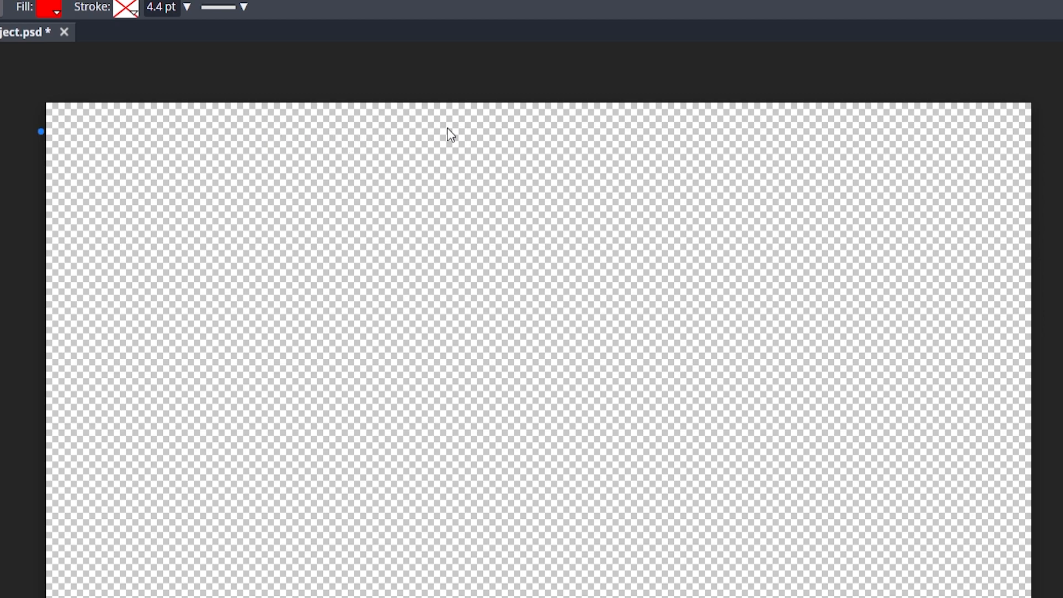
pyautogui.moveTo(42, 130); pyautogui.dragTo(392, 130)
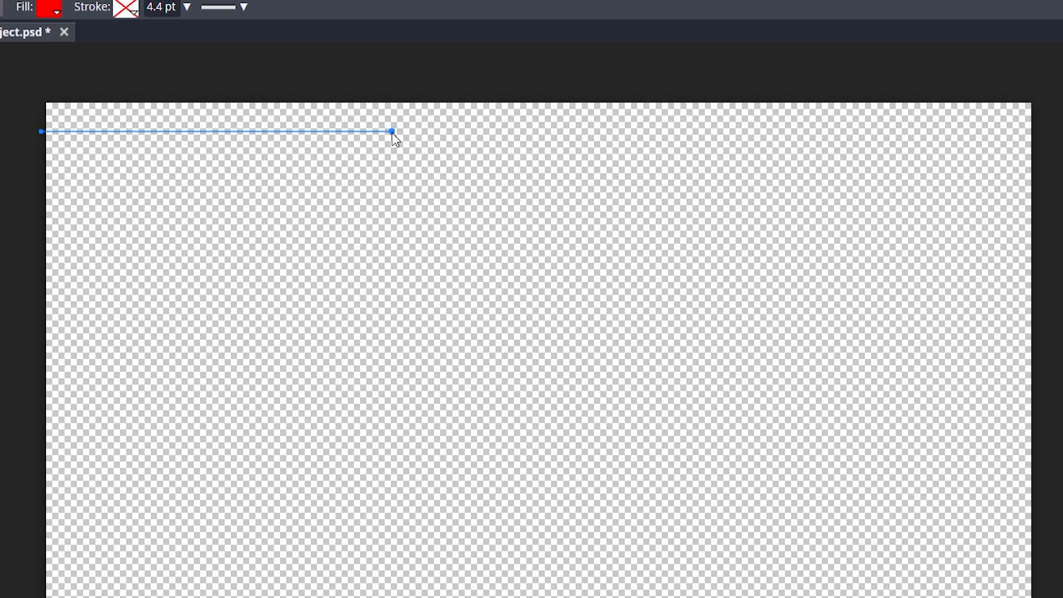
pyautogui.click(422, 175)
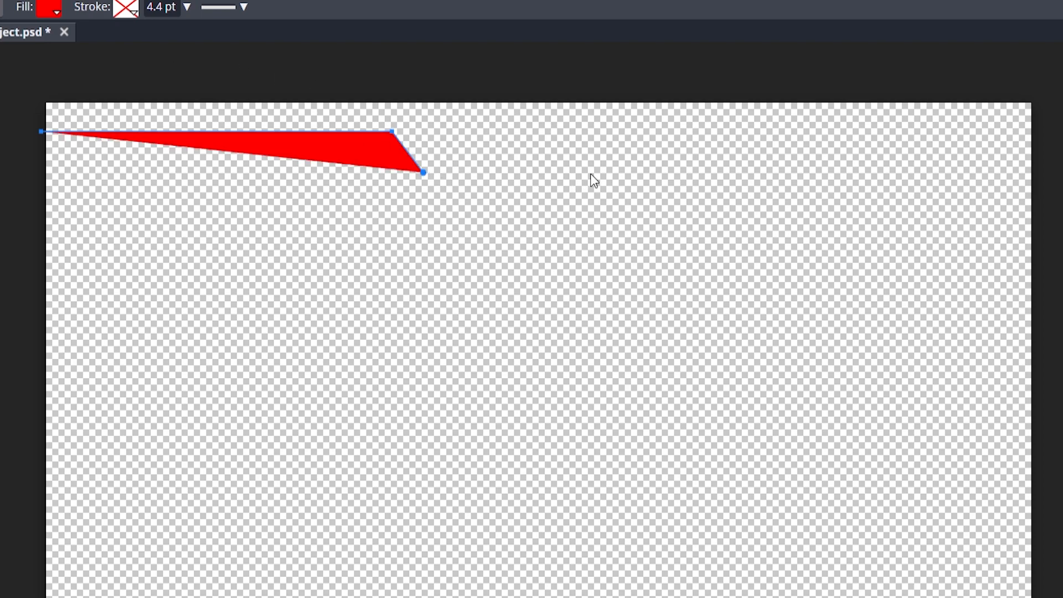
pyautogui.moveTo(422, 172); pyautogui.dragTo(585, 171)
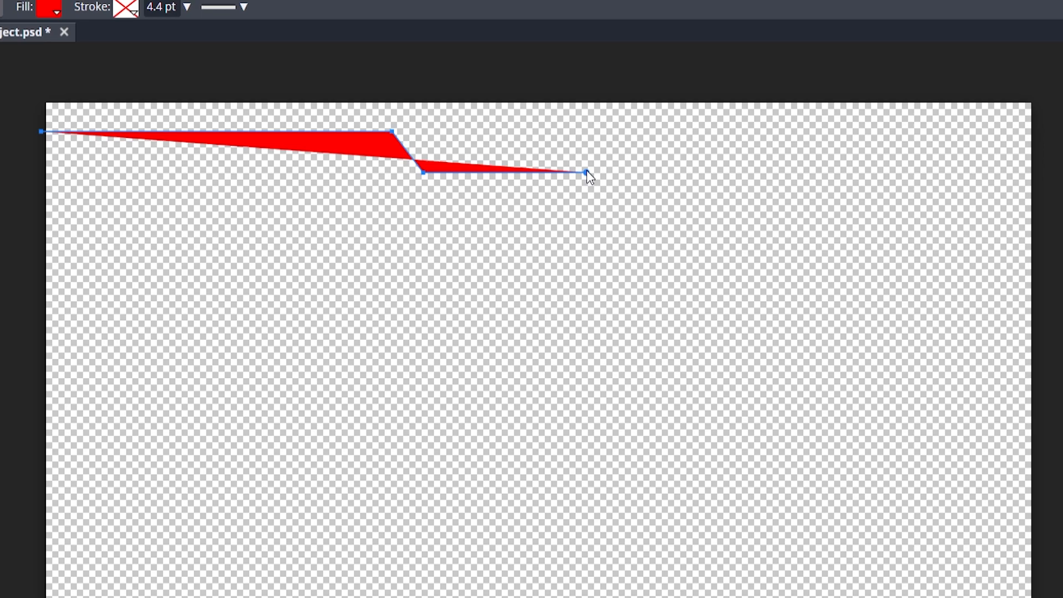
pyautogui.moveTo(585, 171); pyautogui.dragTo(586, 59)
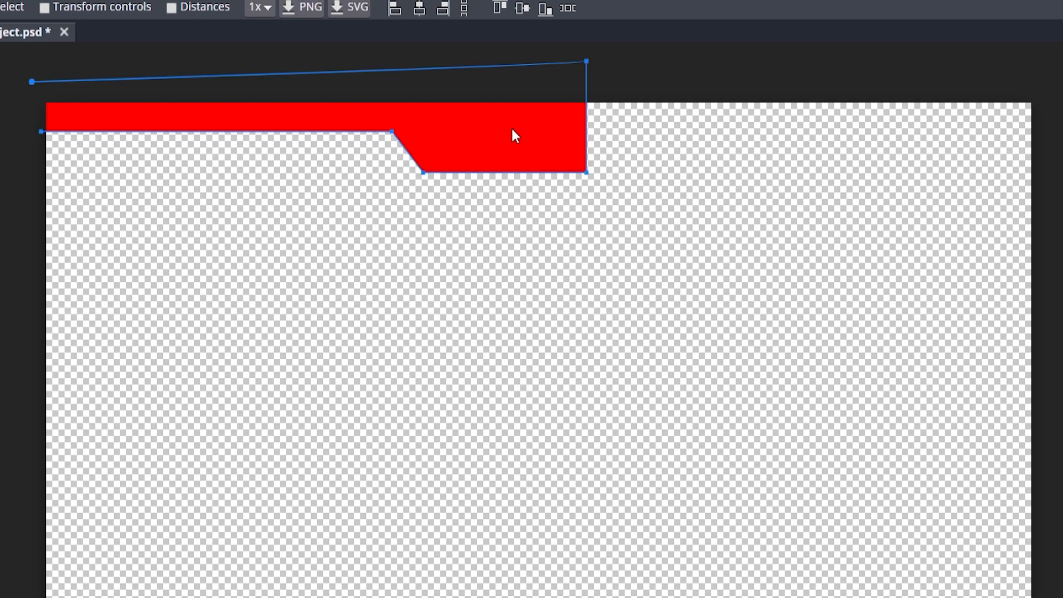
pyautogui.moveTo(503, 140)
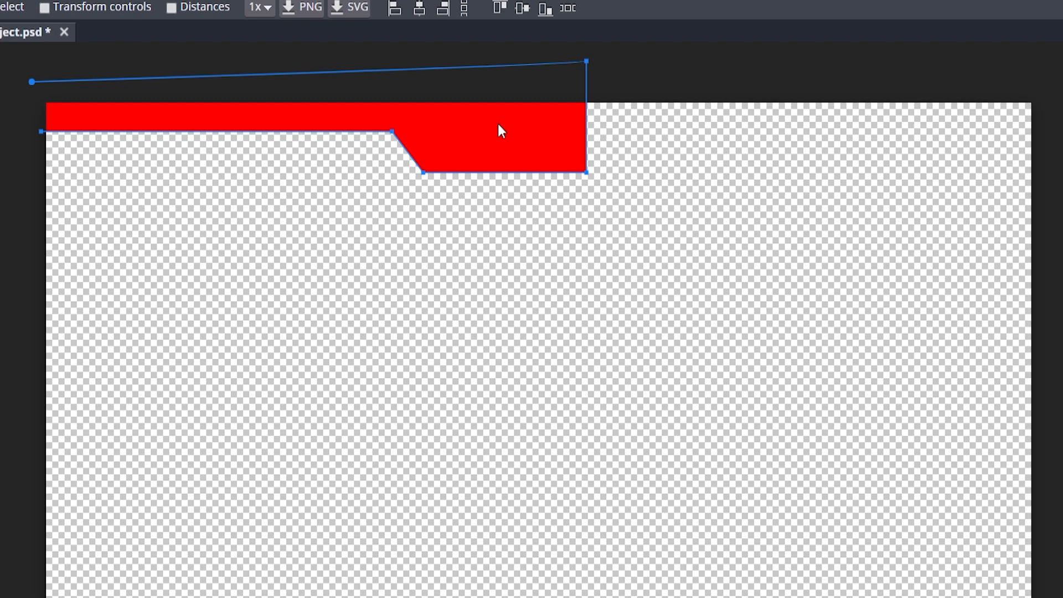
# Step: Duplicate the red shape, mirror the copy to the right, and merge both halves
pyautogui.rightClick(501, 130)
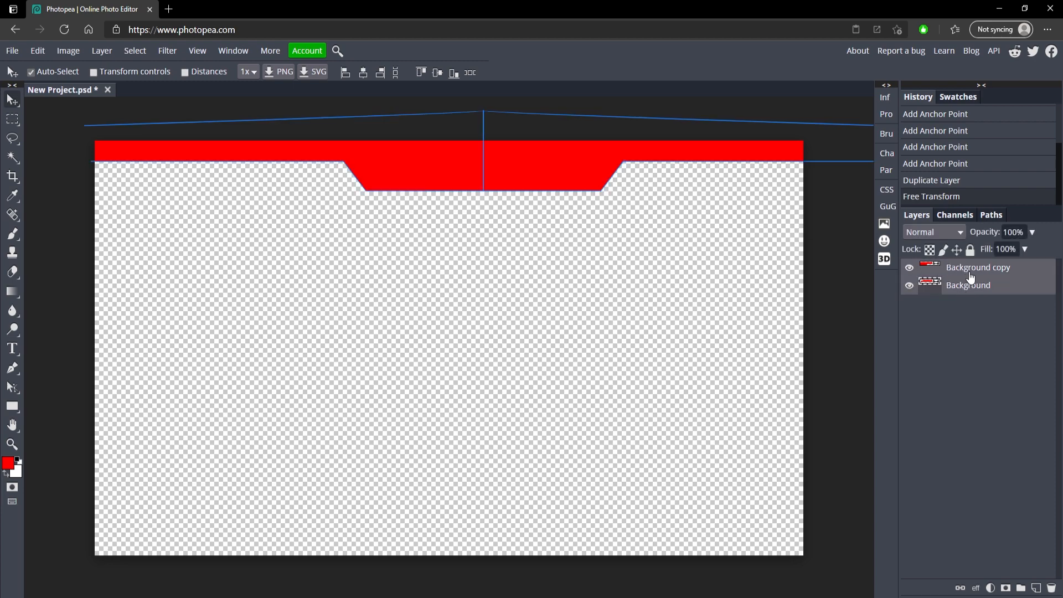
pyautogui.rightClick(977, 267)
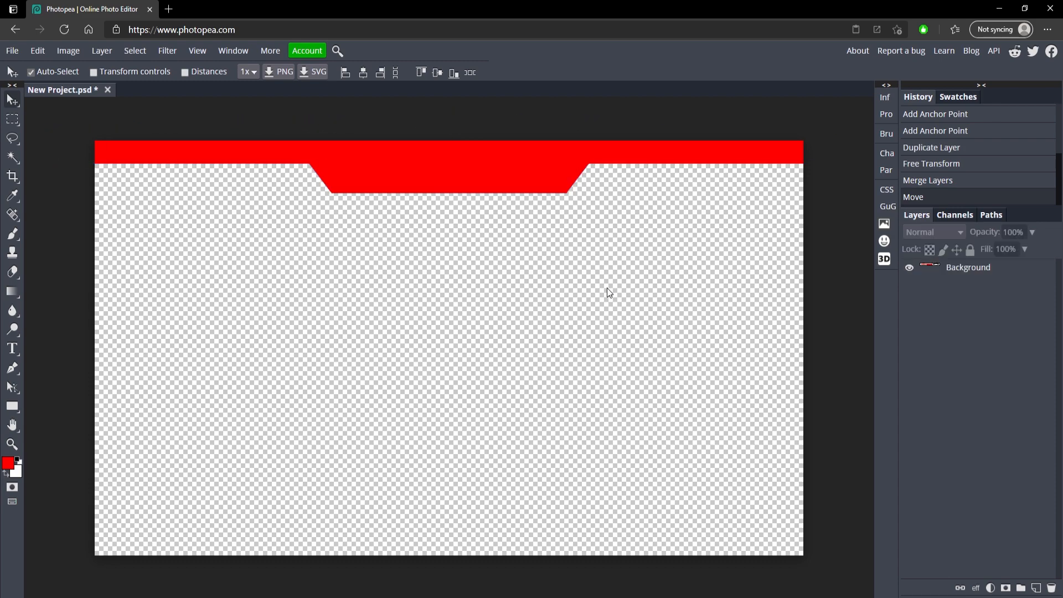
pyautogui.moveTo(466, 220)
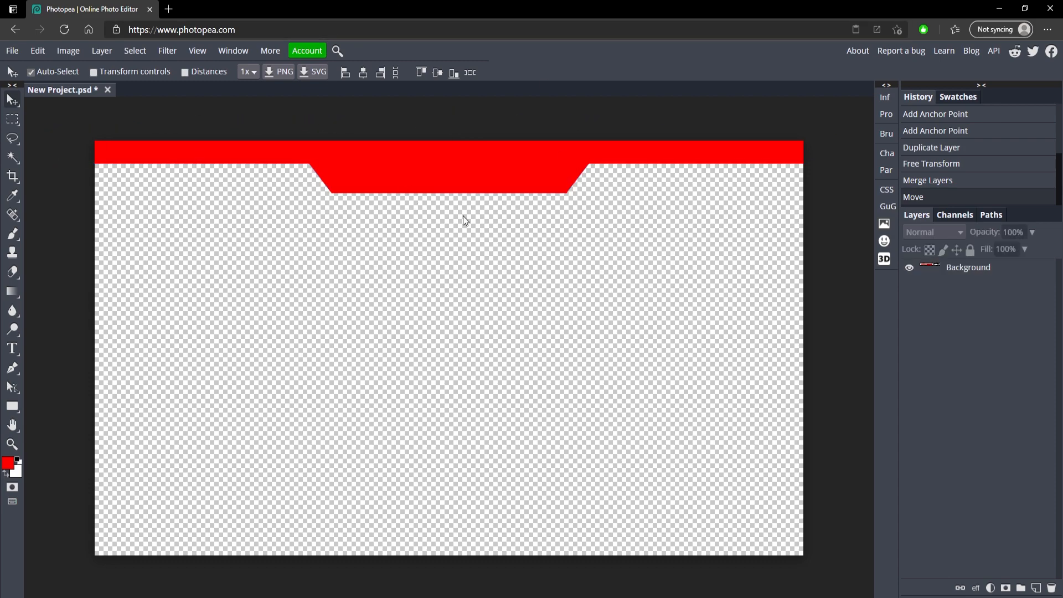
pyautogui.moveTo(389, 256)
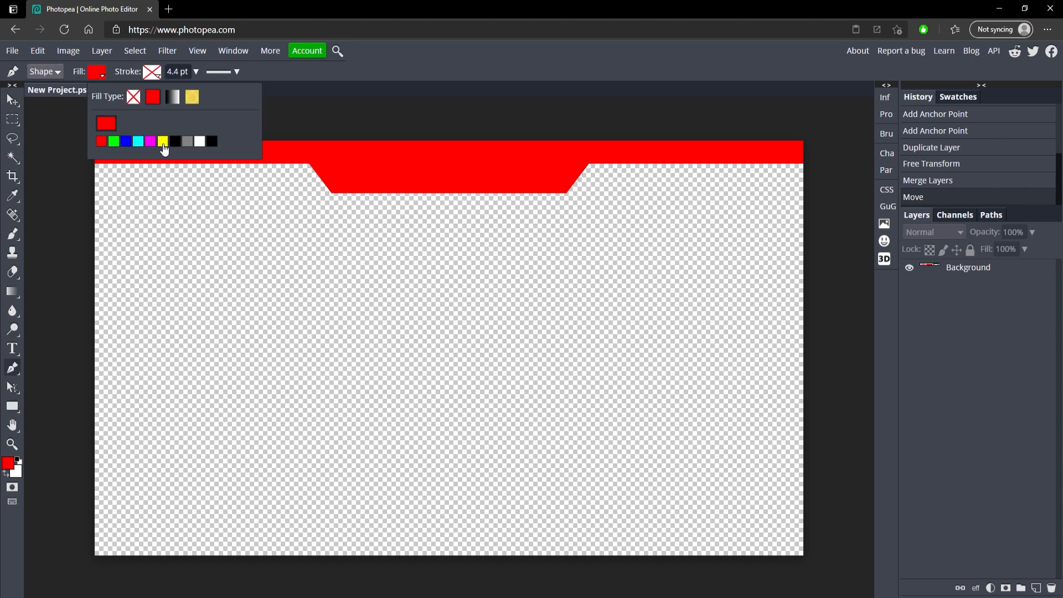
# Step: Draw a green strip under the left bar and confirm its mirrored copy on the right
pyautogui.click(113, 141)
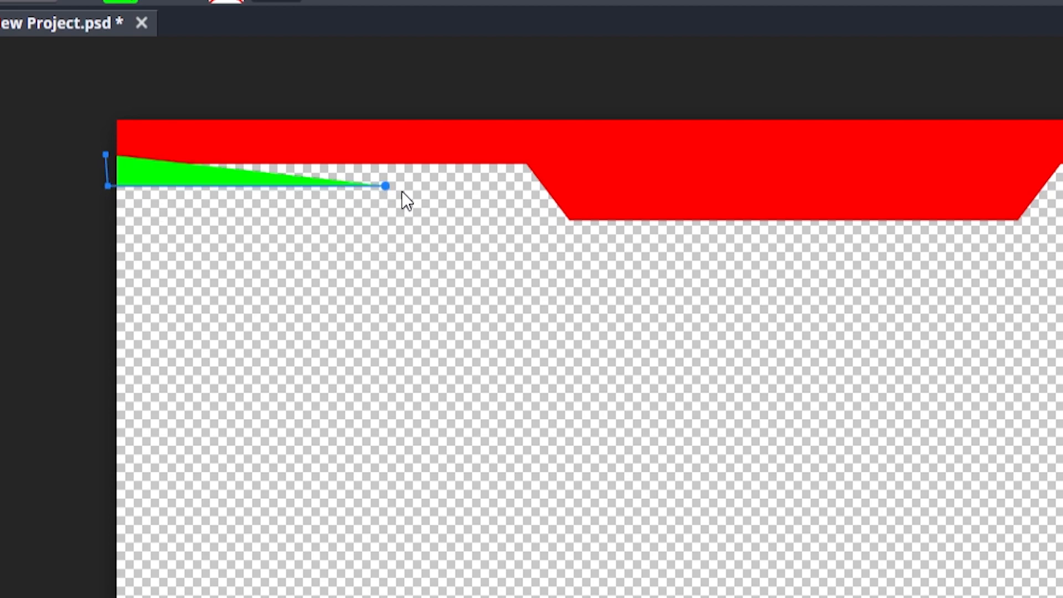
pyautogui.moveTo(385, 184); pyautogui.dragTo(409, 202)
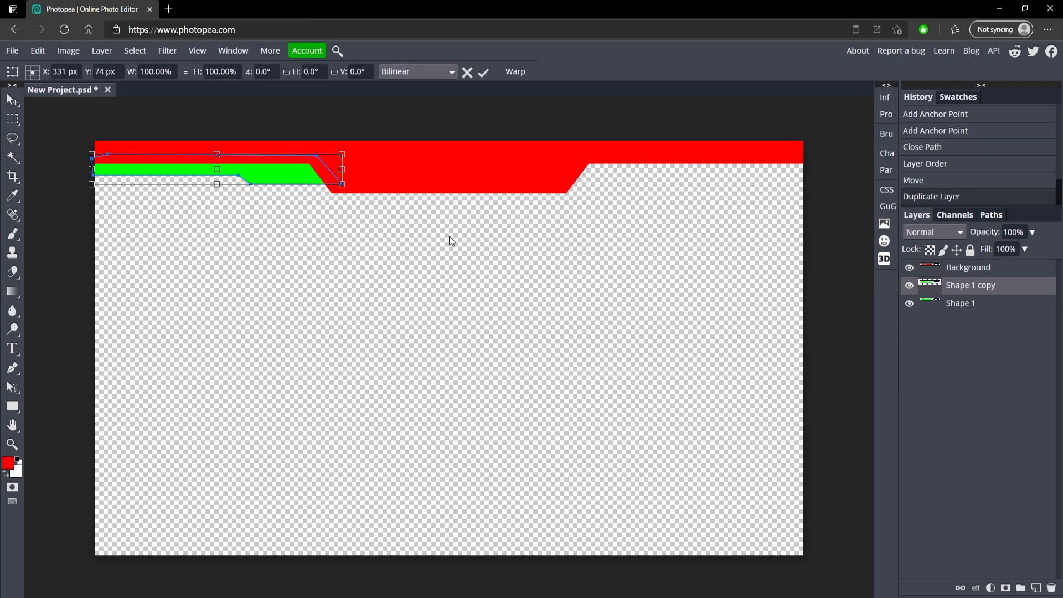
pyautogui.moveTo(265, 175)
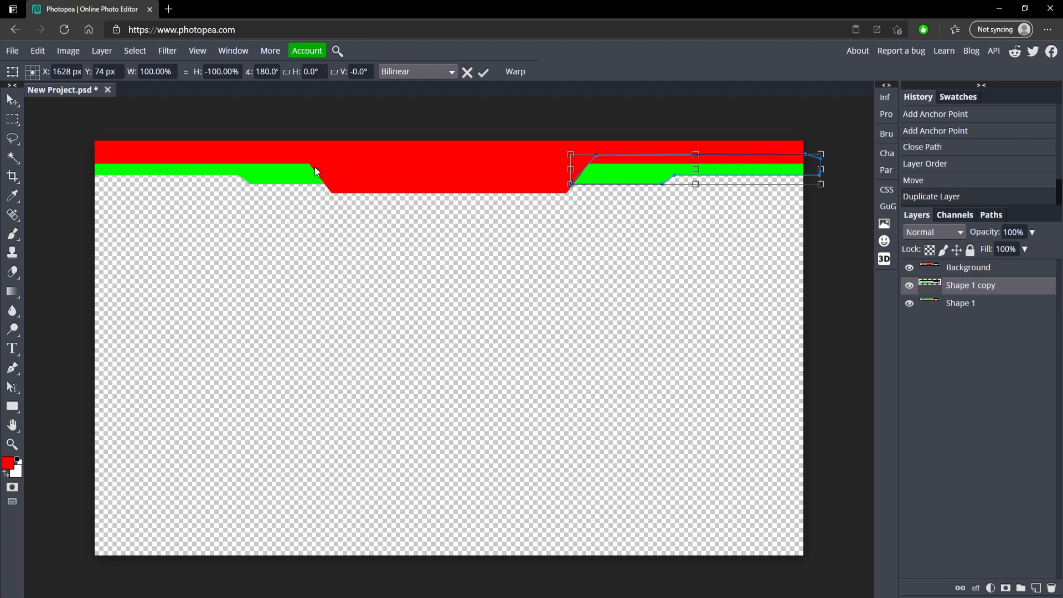
pyautogui.click(484, 72)
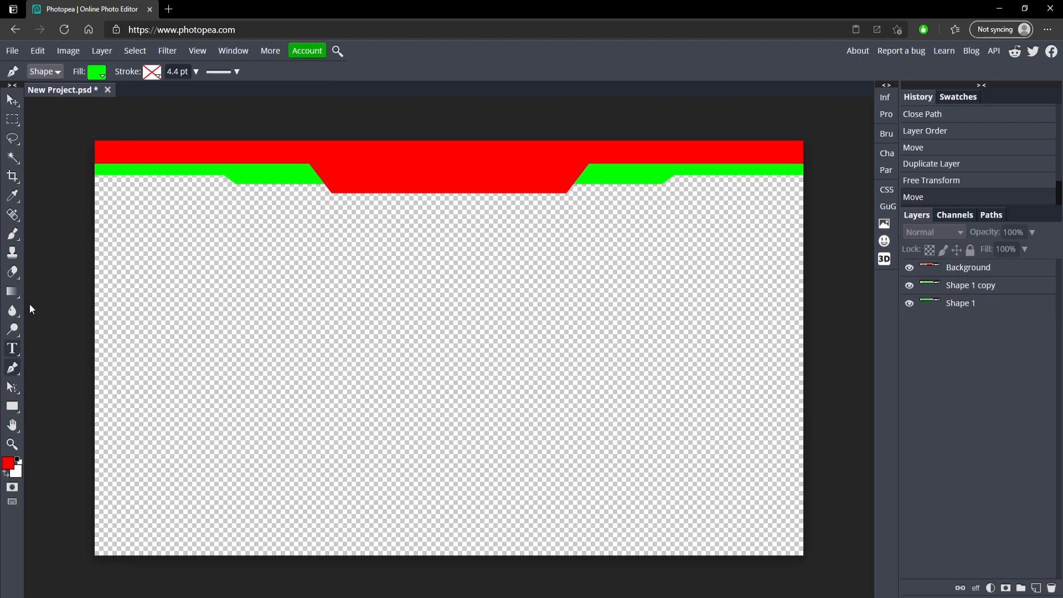
# Step: Draw a thin cyan strip under the left green strip and align a copy under the right one
pyautogui.click(97, 71)
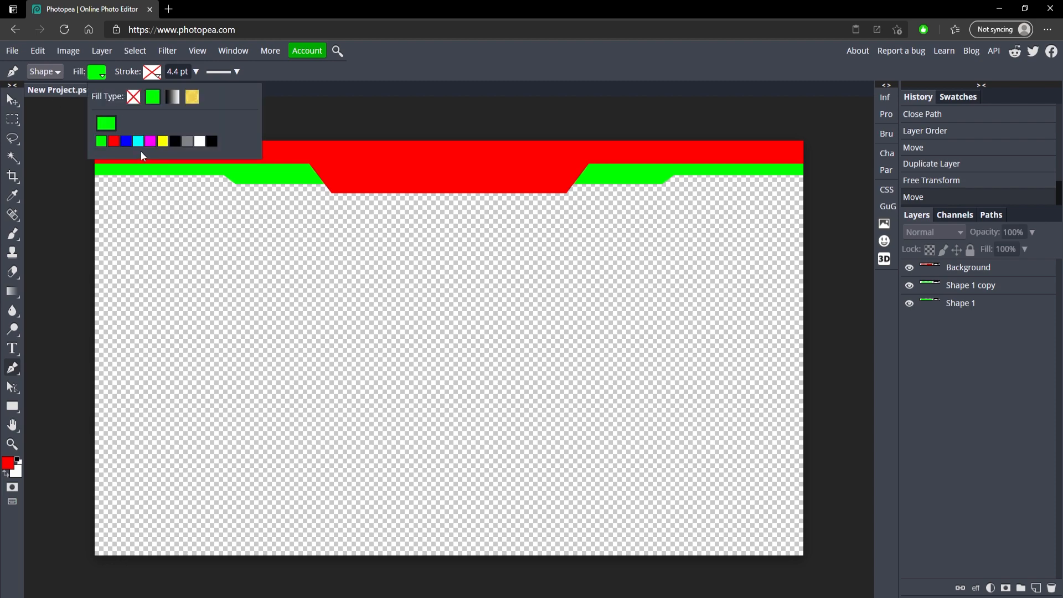
pyautogui.click(138, 141)
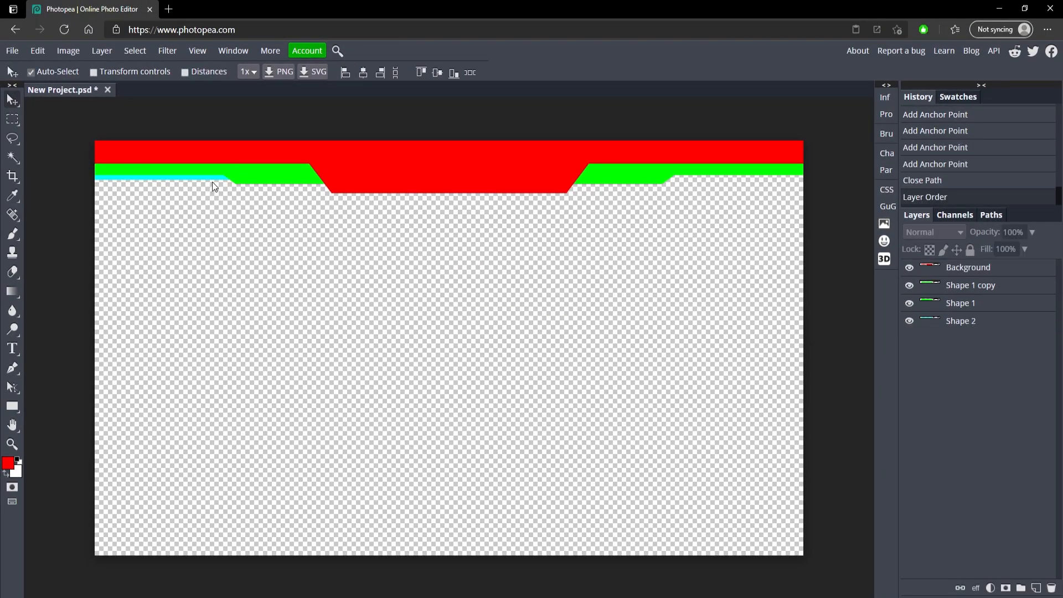
pyautogui.click(961, 320)
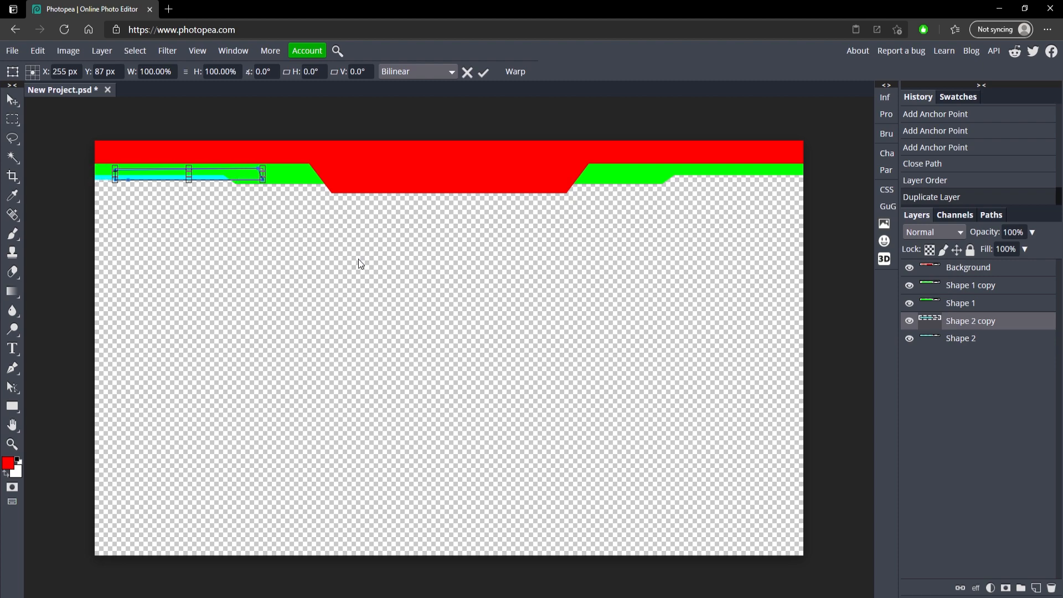
pyautogui.moveTo(189, 175); pyautogui.dragTo(413, 175)
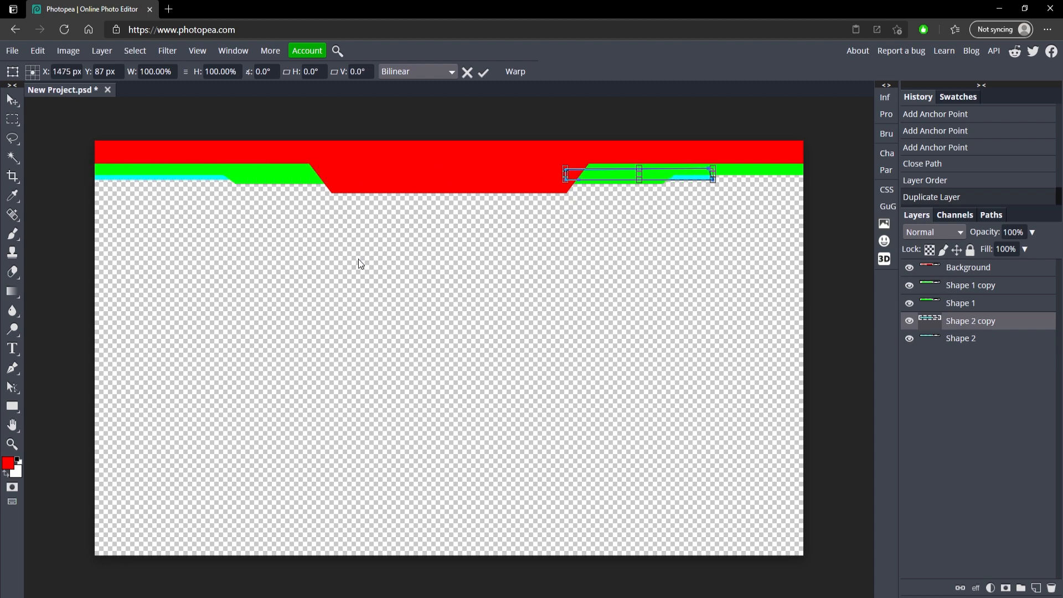
pyautogui.moveTo(637, 174); pyautogui.dragTo(736, 174)
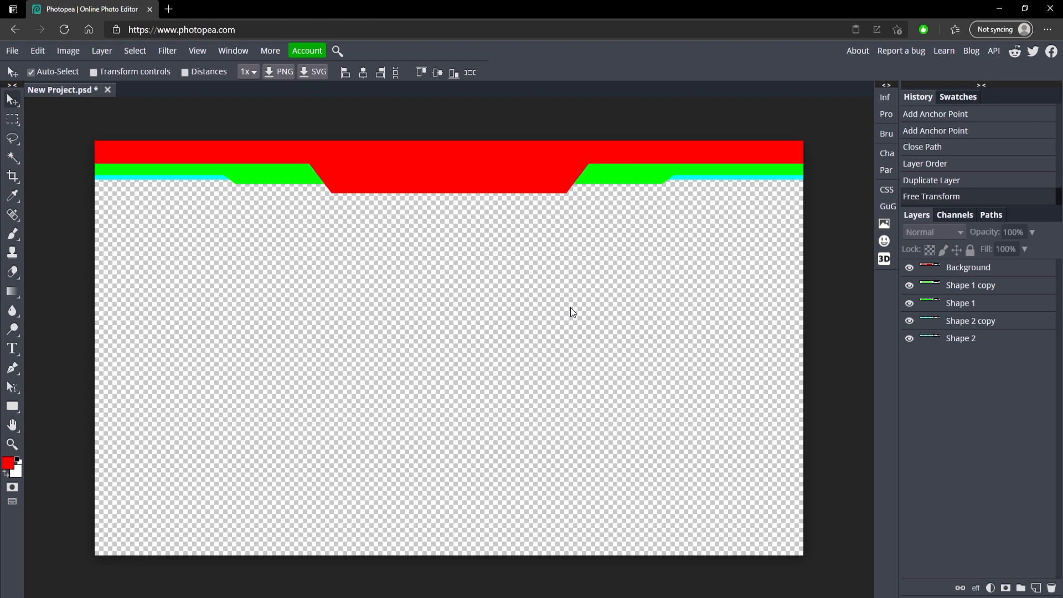
pyautogui.moveTo(1009, 283)
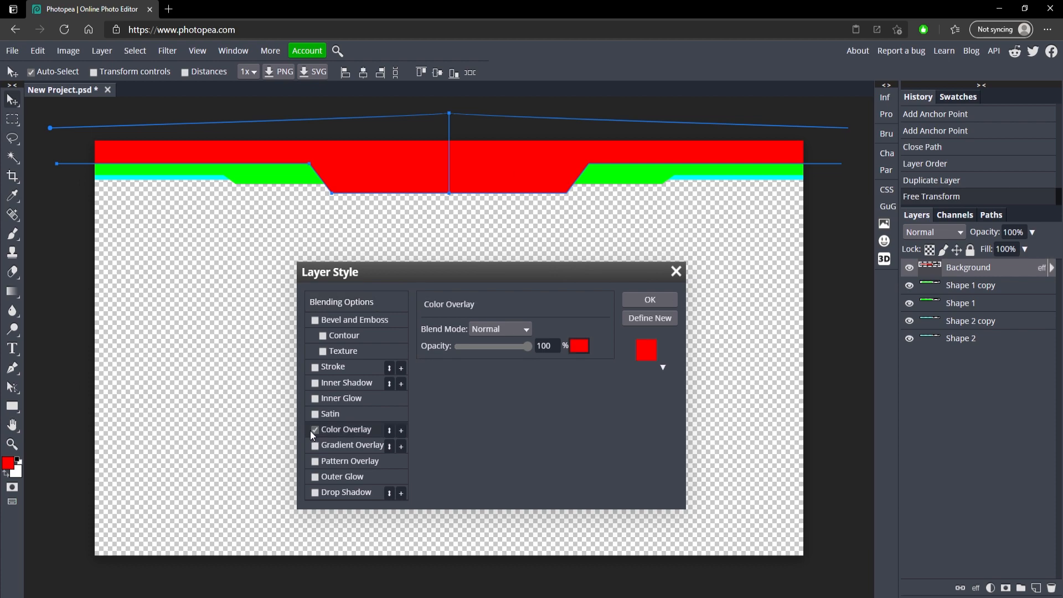
# Step: Recolour the red top bar dark grey with a Color Overlay style
pyautogui.click(579, 346)
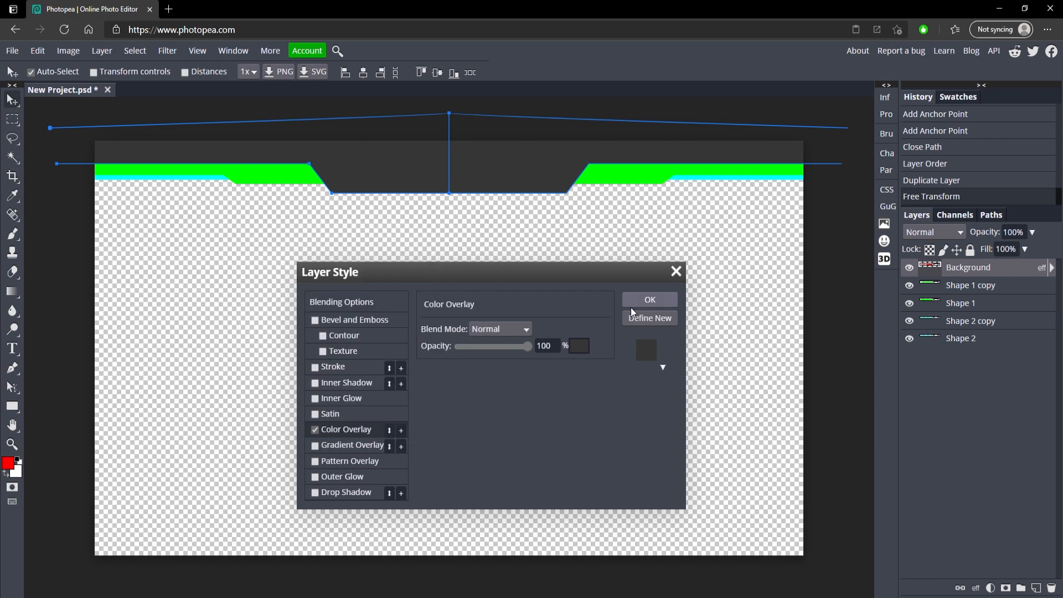
pyautogui.click(649, 300)
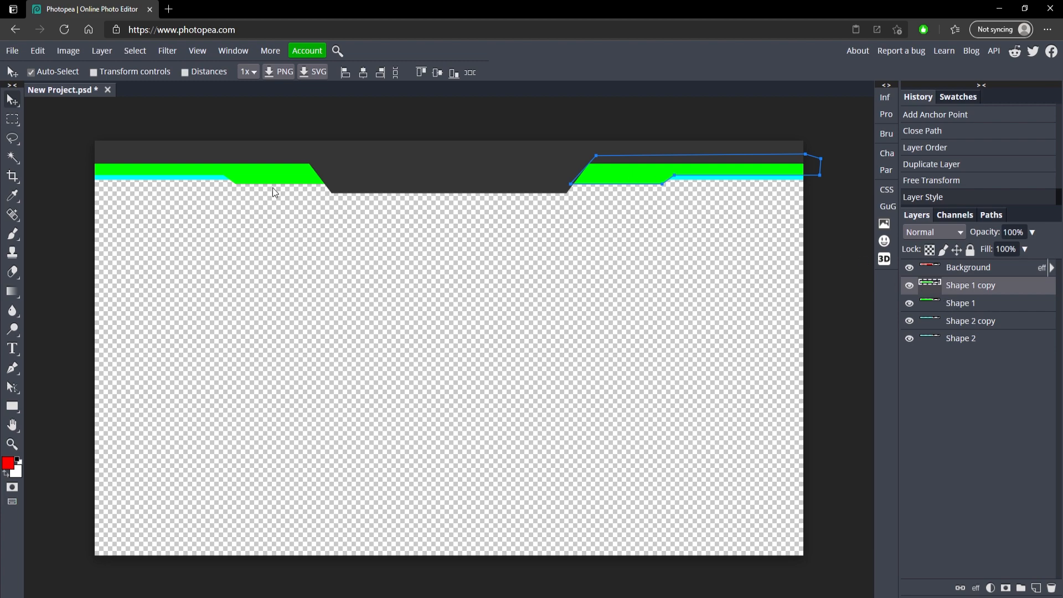
pyautogui.moveTo(217, 185)
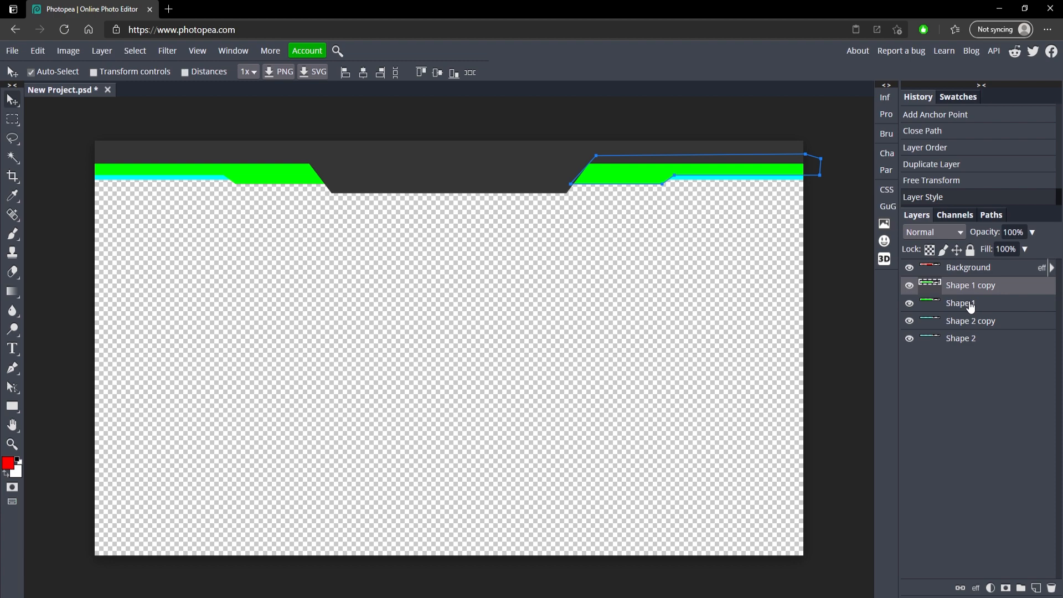
# Step: Merge the green accent shapes into a 'Green' layer with a bright green Color Overlay
pyautogui.rightClick(970, 303)
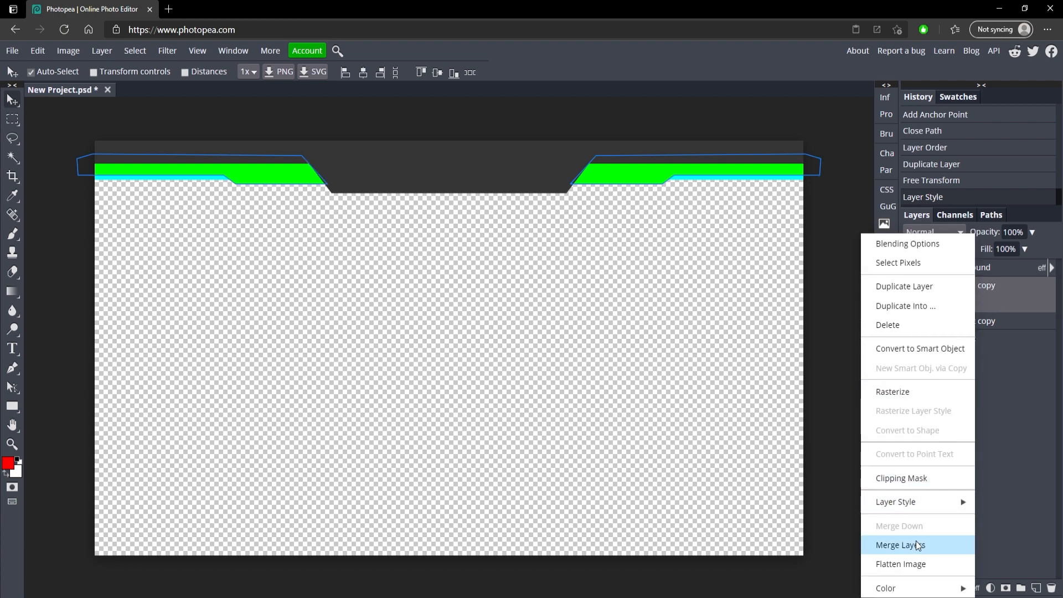
pyautogui.click(900, 544)
pyautogui.write('Green')
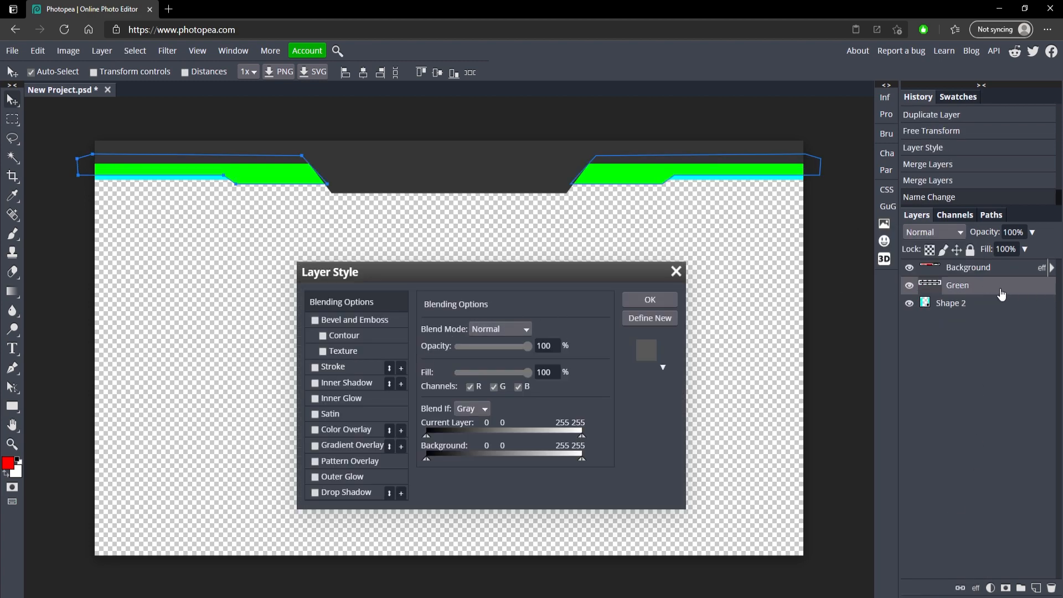
pyautogui.click(314, 430)
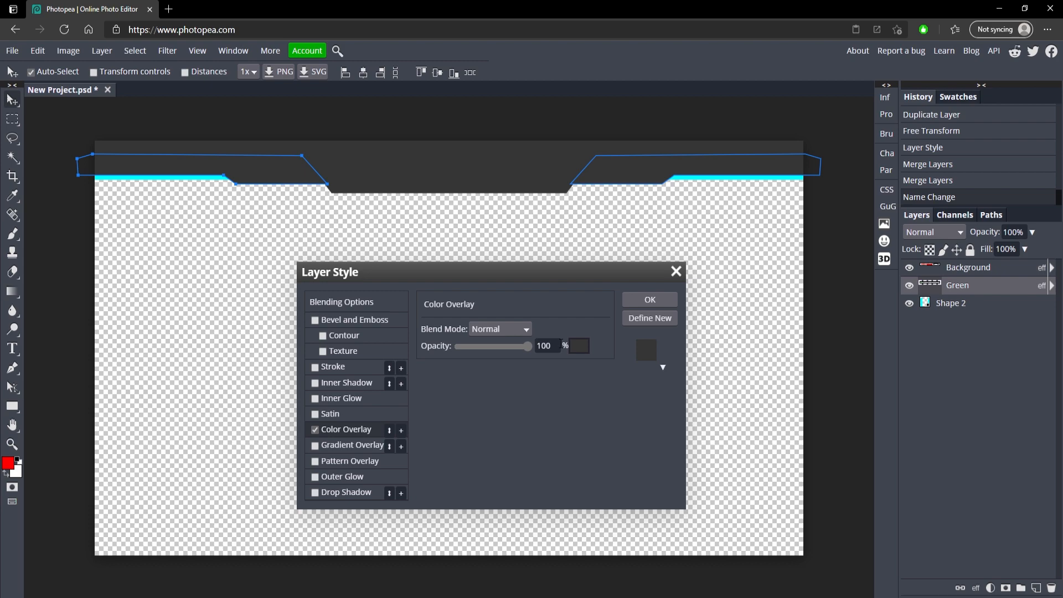
pyautogui.click(578, 345)
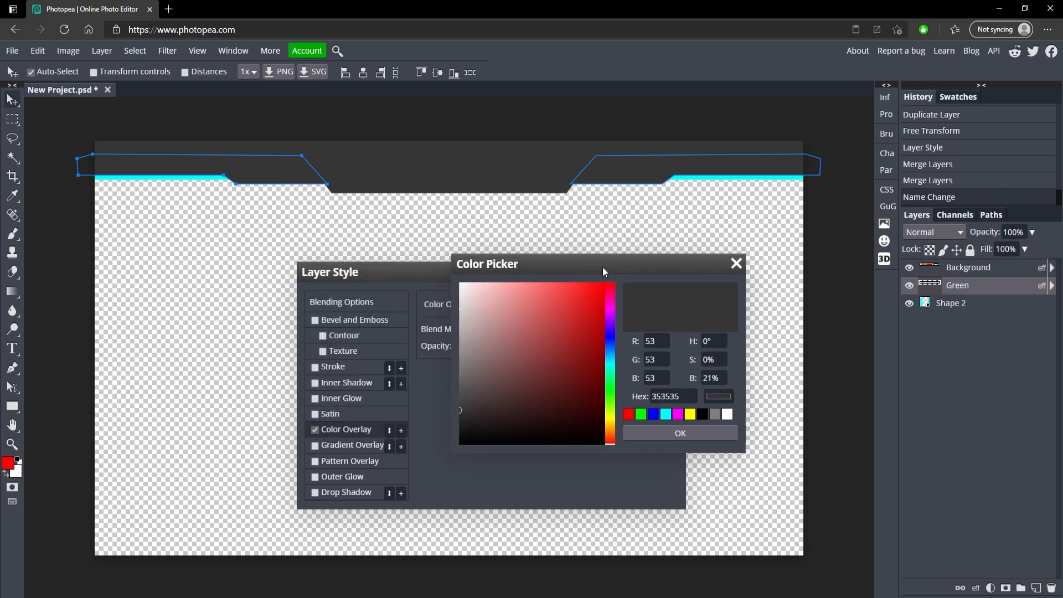
pyautogui.click(602, 283)
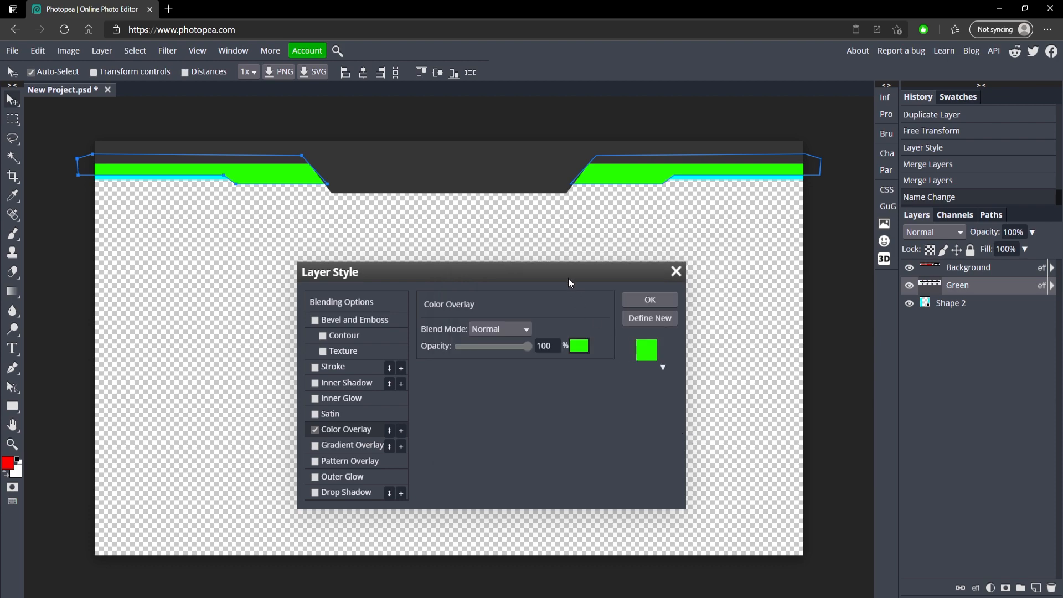
pyautogui.click(648, 299)
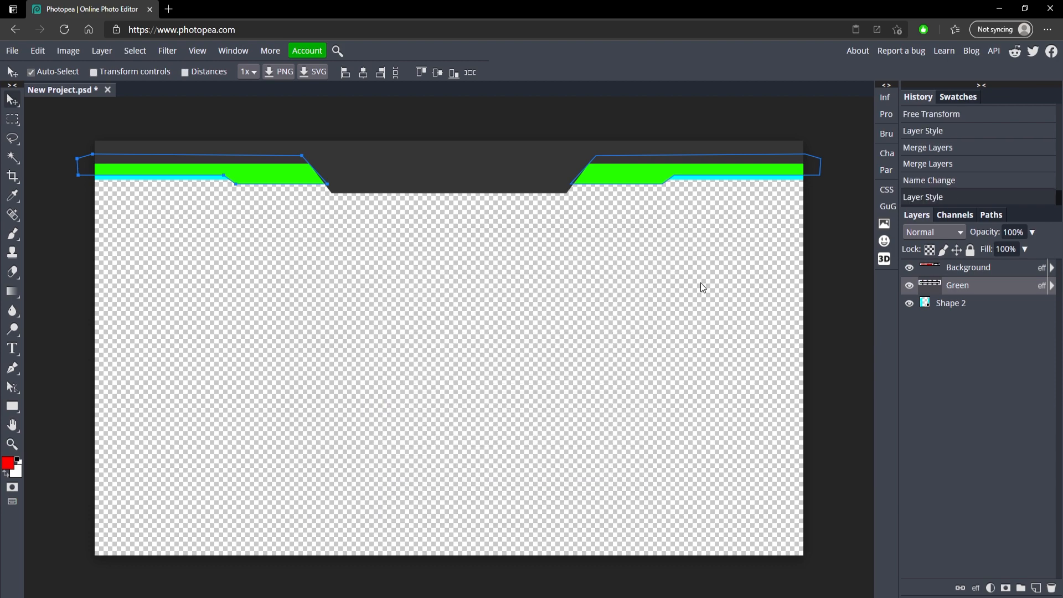
# Step: Give the Shape 2 cyan strips a #353535 dark grey Color Overlay
pyautogui.doubleClick(951, 302)
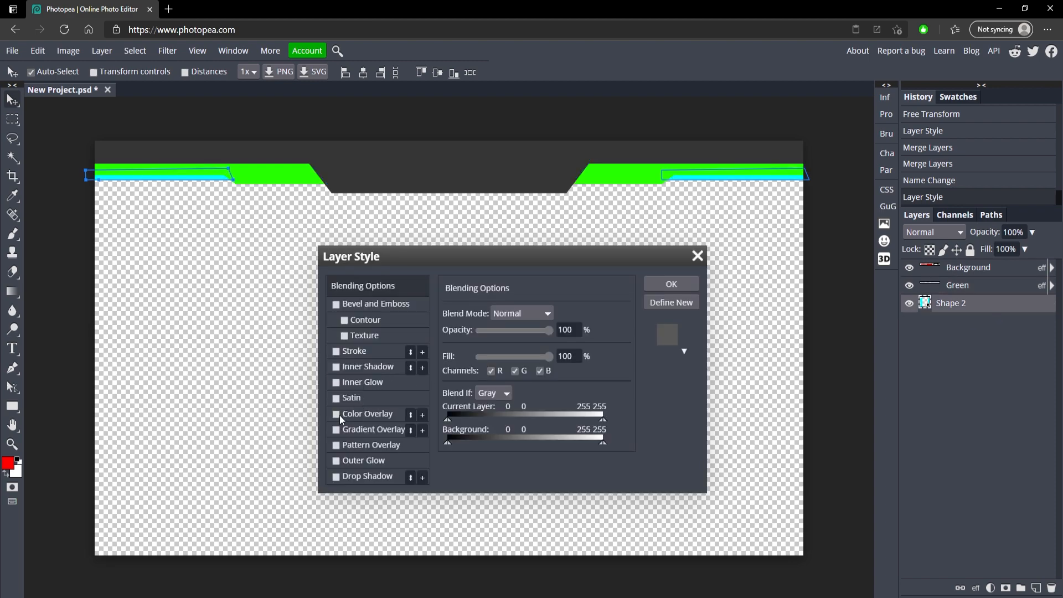
pyautogui.click(336, 413)
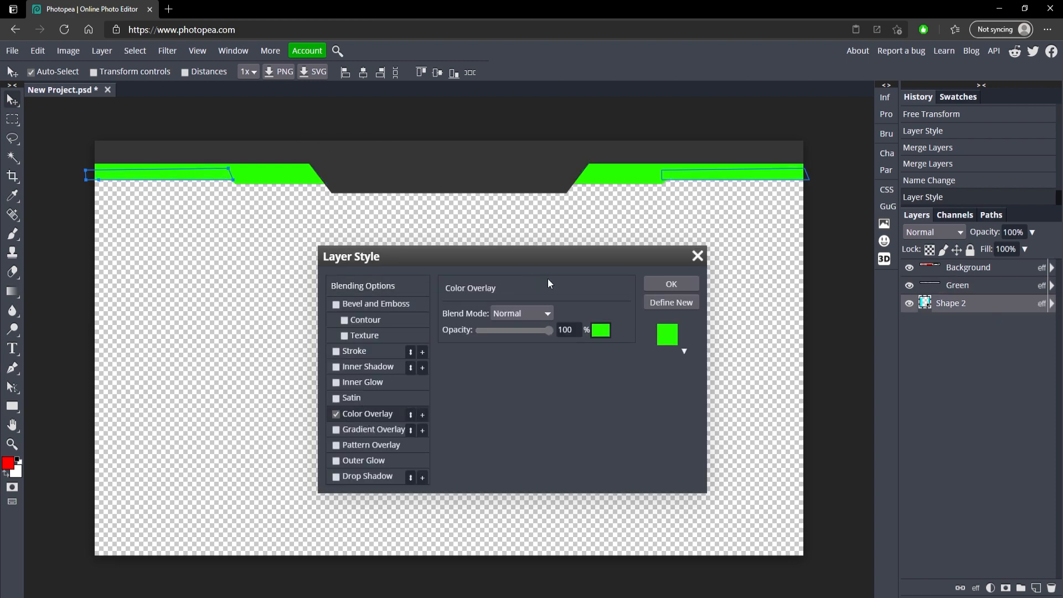
pyautogui.click(599, 330)
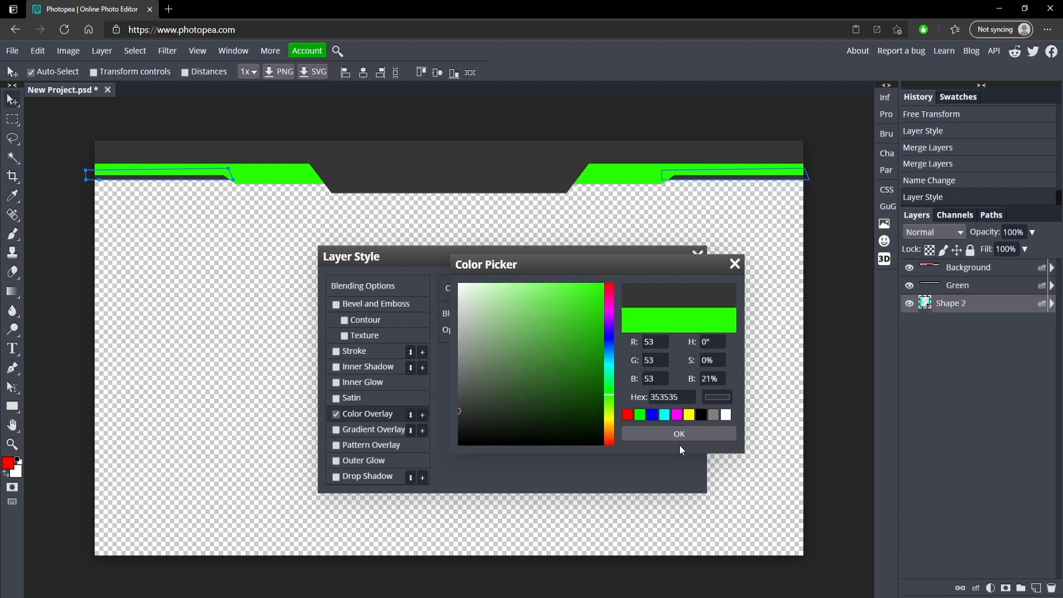
pyautogui.click(678, 433)
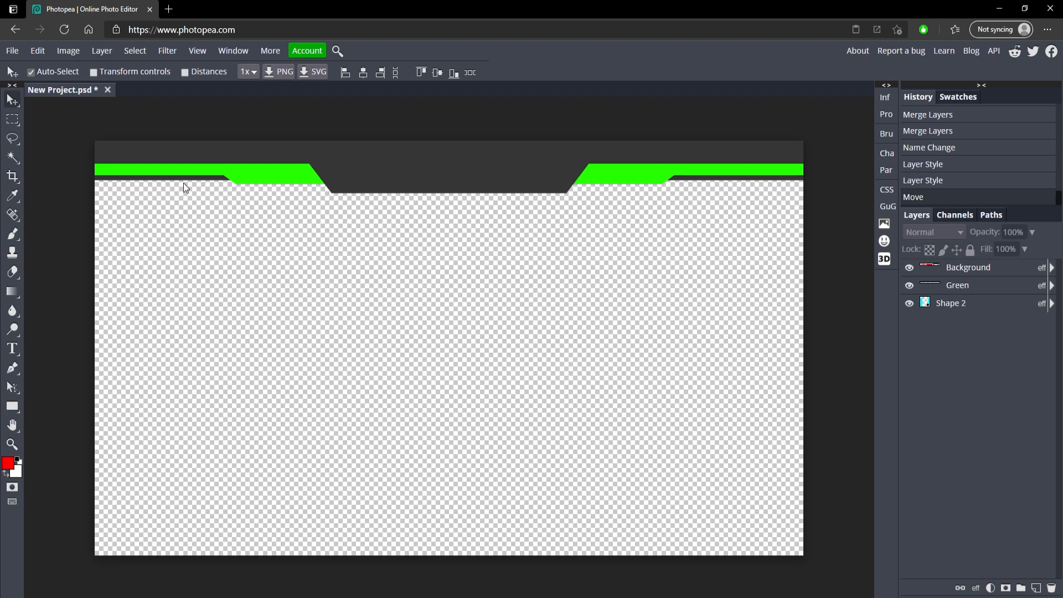
# Step: Add a text layer reading CAMBIT in the top bar
pyautogui.click(951, 303)
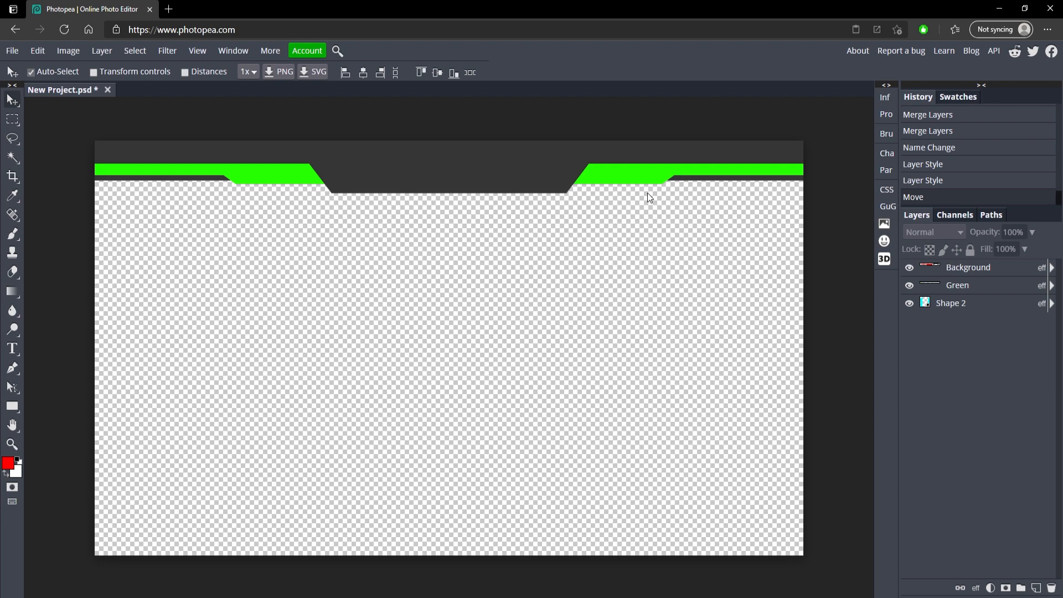
pyautogui.moveTo(420, 222)
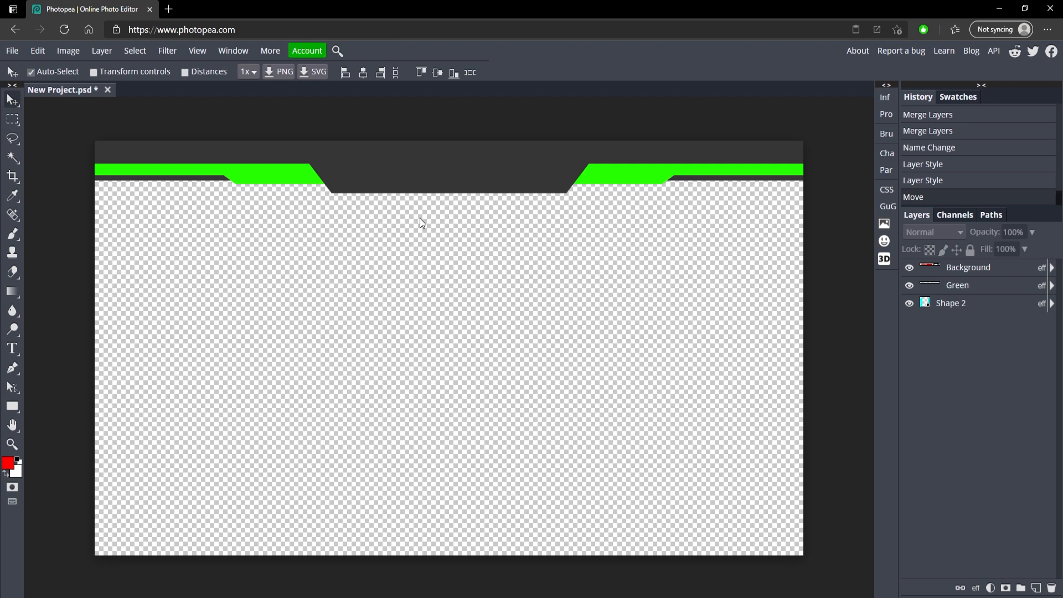
pyautogui.moveTo(12, 348)
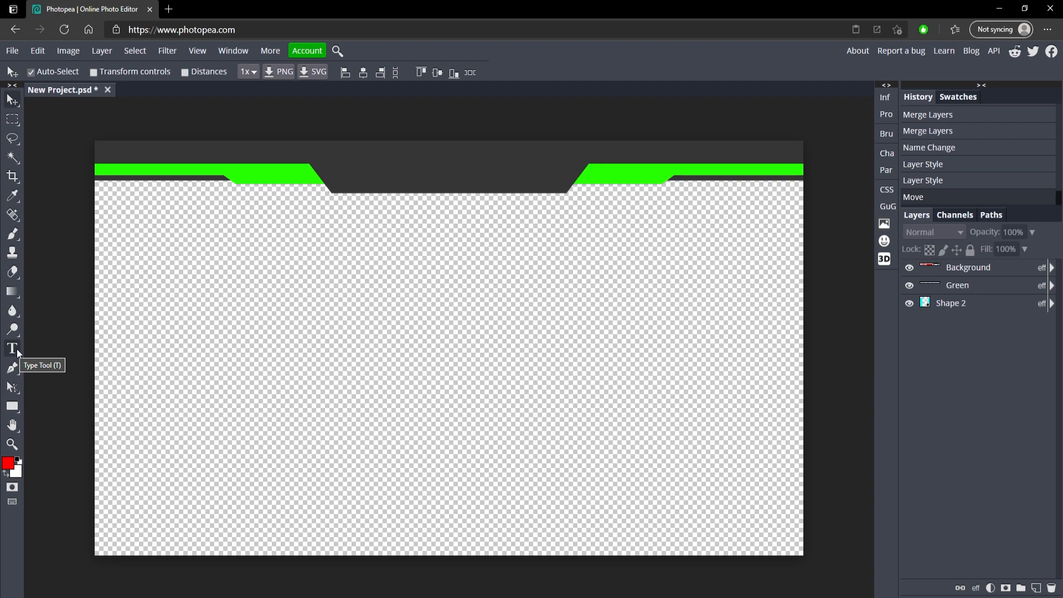
pyautogui.click(11, 348)
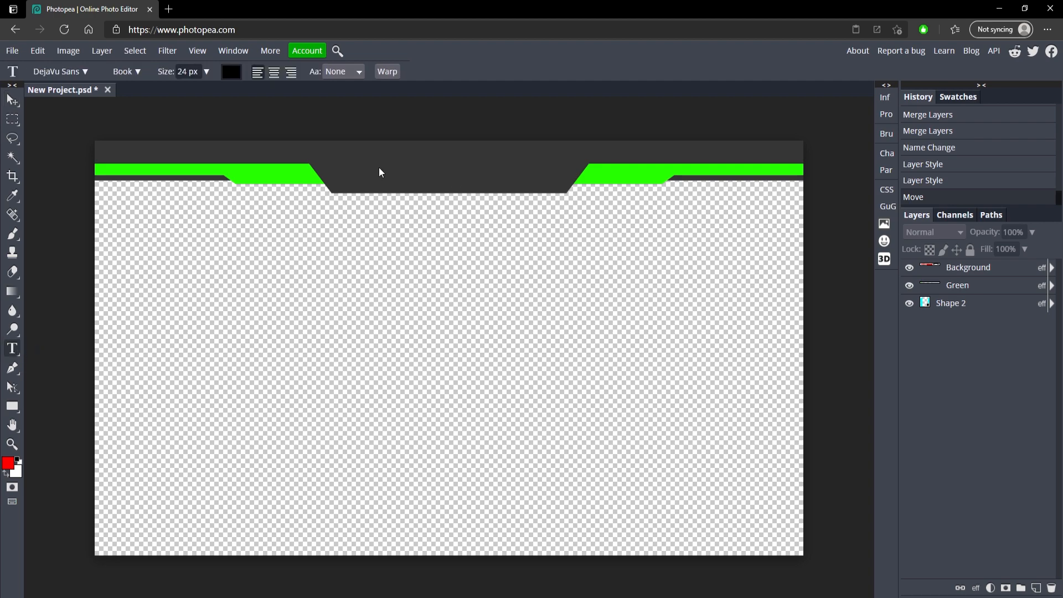
pyautogui.click(667, 186)
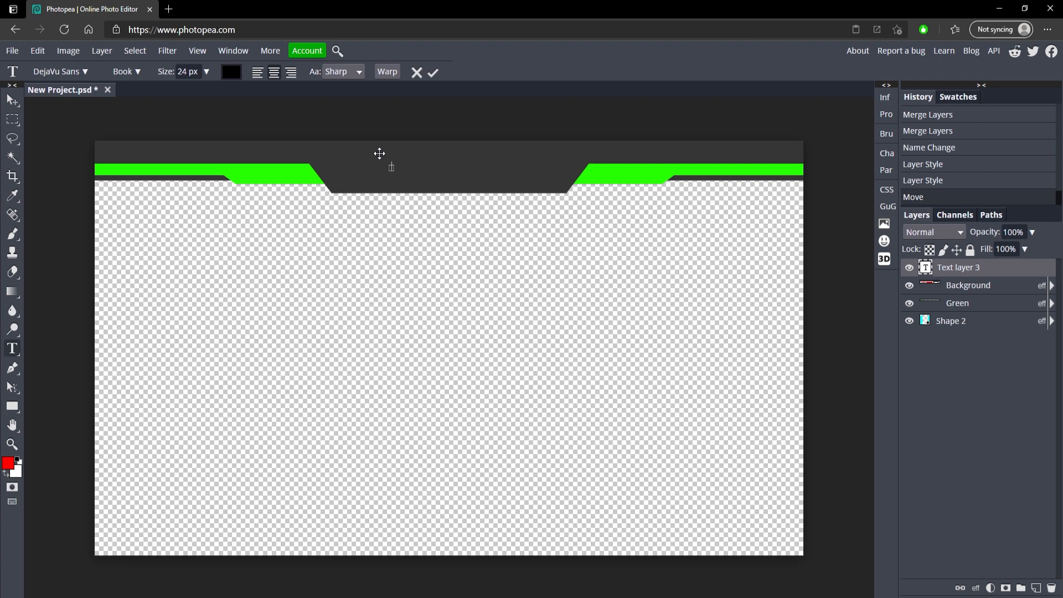
pyautogui.moveTo(433, 169)
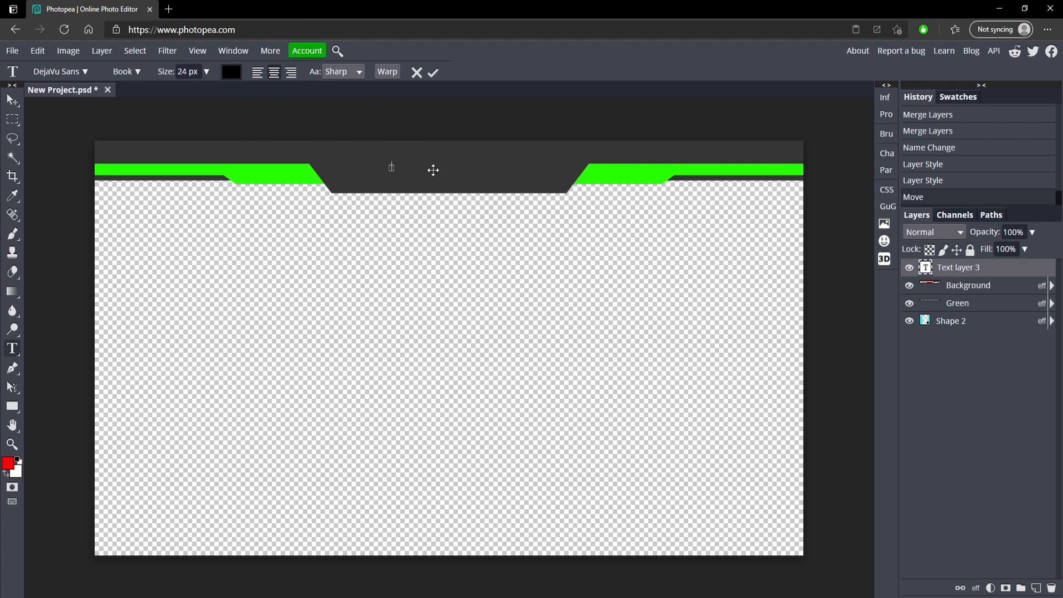
pyautogui.write('CAMBIT')
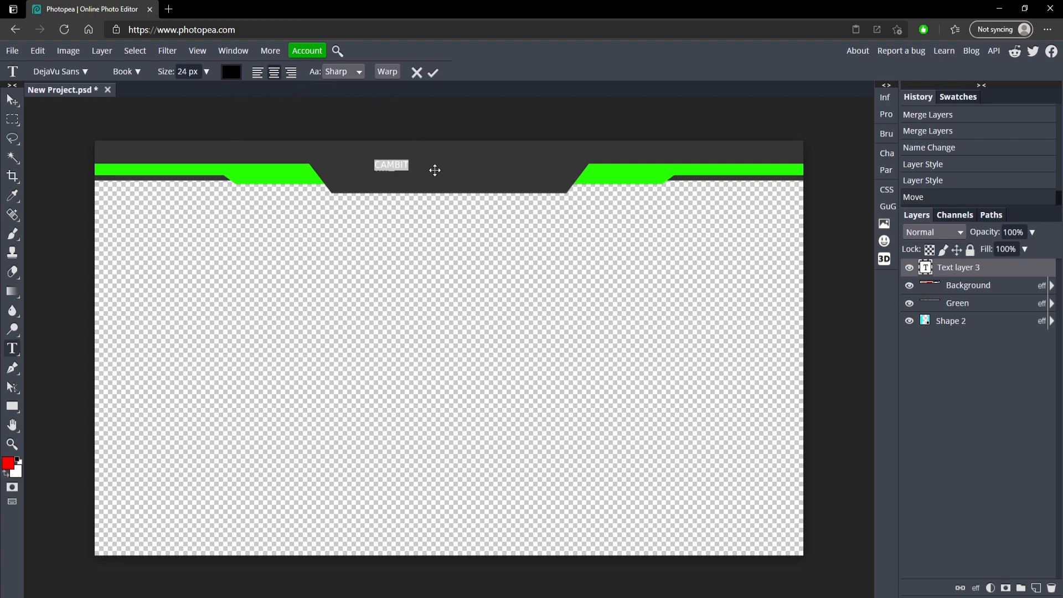
# Step: Make CAMBIT white, Bebas, about 79 px, and centre it in the bar's tab
pyautogui.click(230, 72)
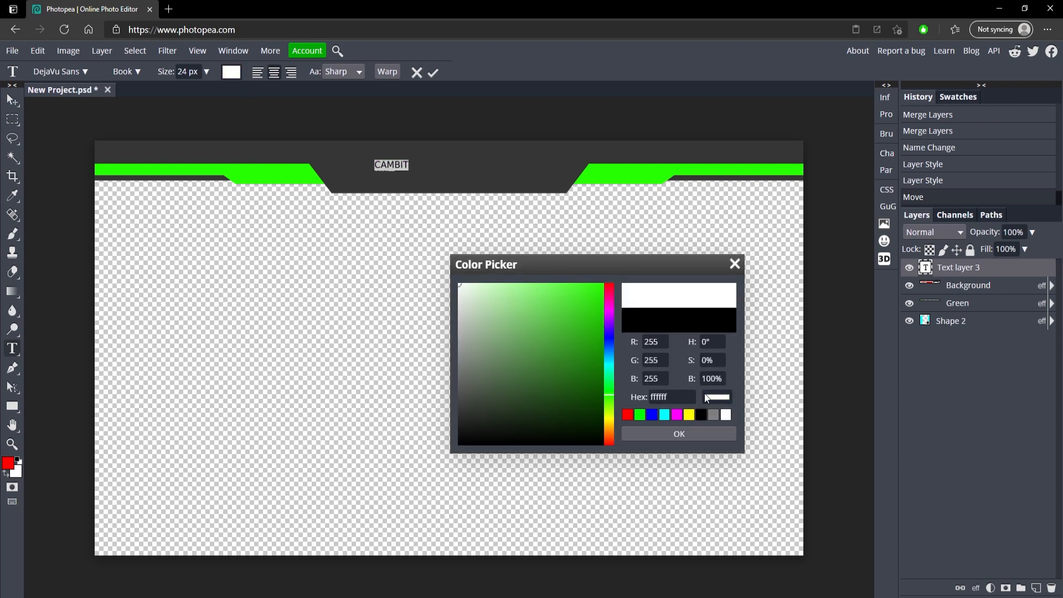
pyautogui.click(678, 433)
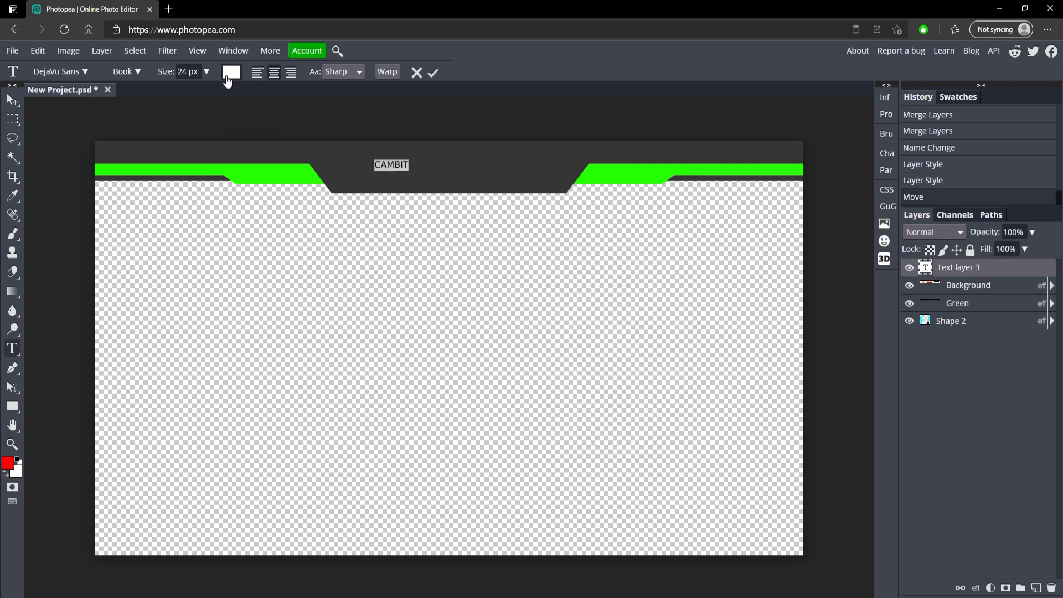
pyautogui.moveTo(170, 91); pyautogui.dragTo(203, 91)
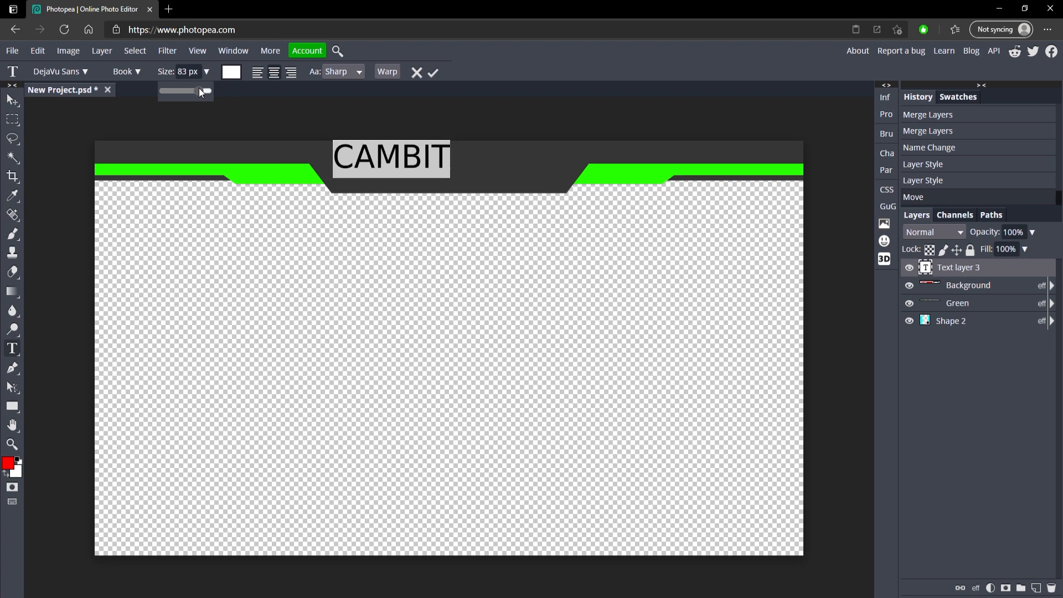
pyautogui.moveTo(205, 90); pyautogui.dragTo(202, 90)
pyautogui.write('beb')
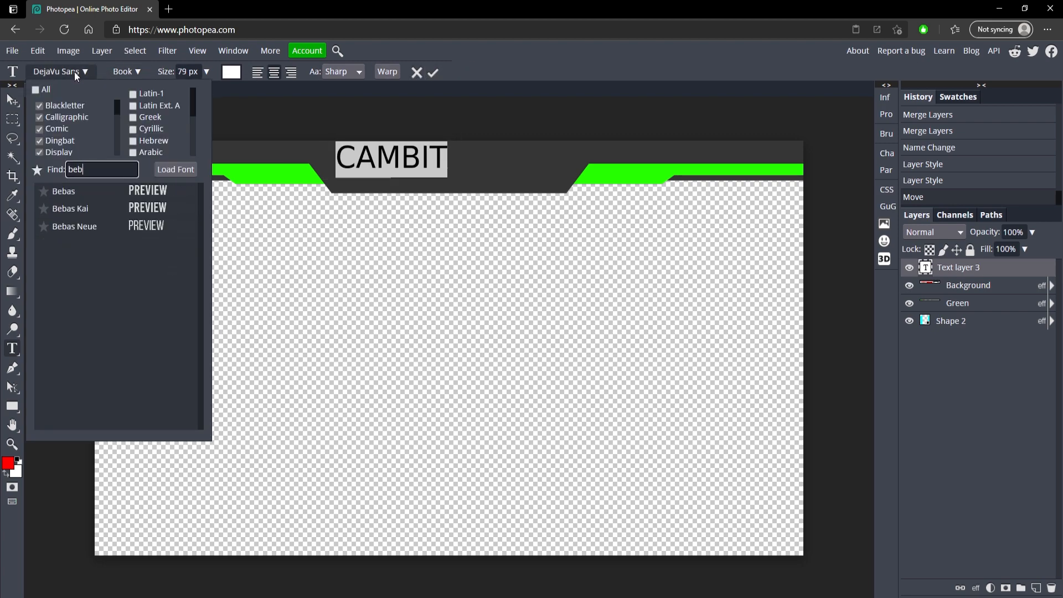
pyautogui.click(63, 191)
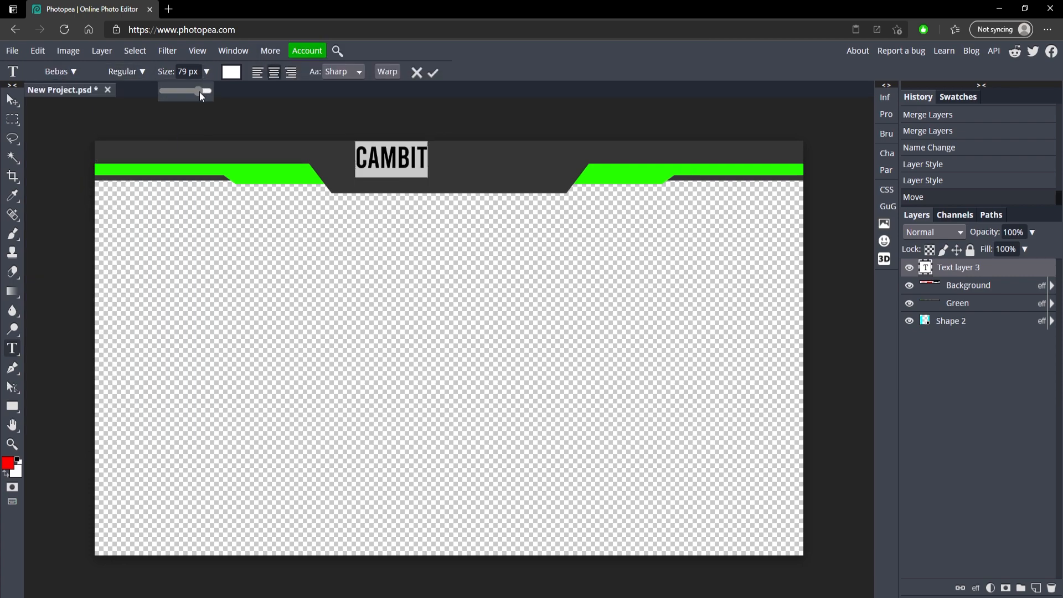
pyautogui.moveTo(199, 91); pyautogui.dragTo(209, 91)
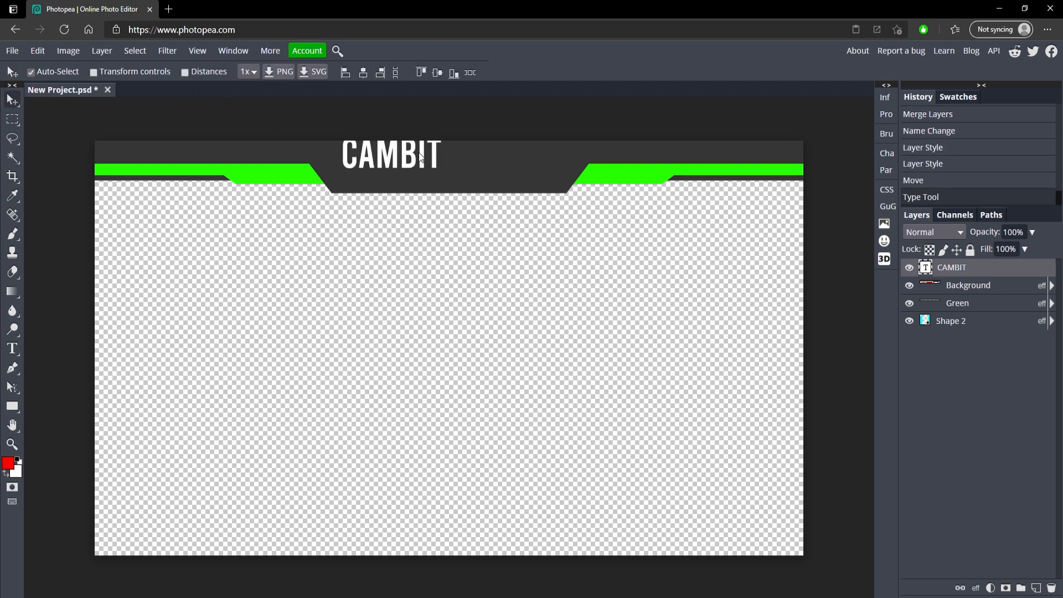
pyautogui.moveTo(390, 155); pyautogui.dragTo(448, 165)
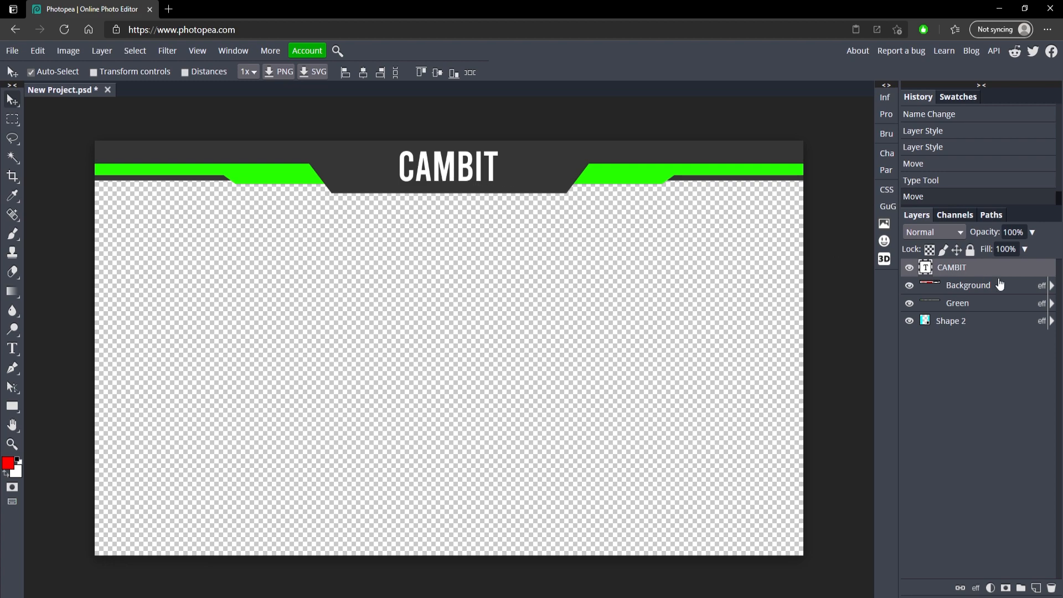
# Step: Add a Gradient Overlay to CAMBIT, editing stops to shade light grey to white
pyautogui.doubleClick(952, 266)
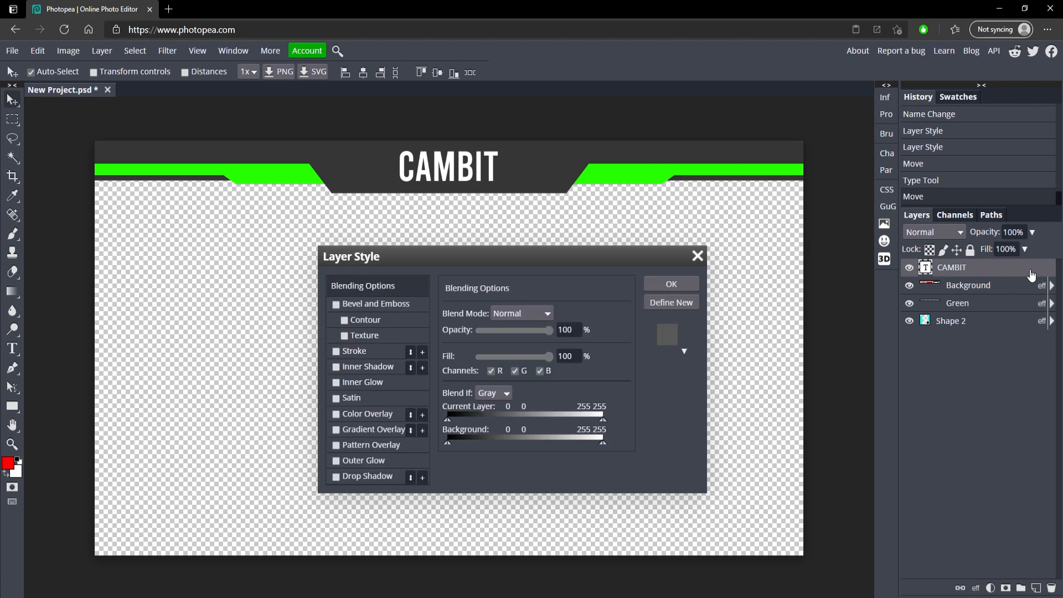
pyautogui.click(337, 430)
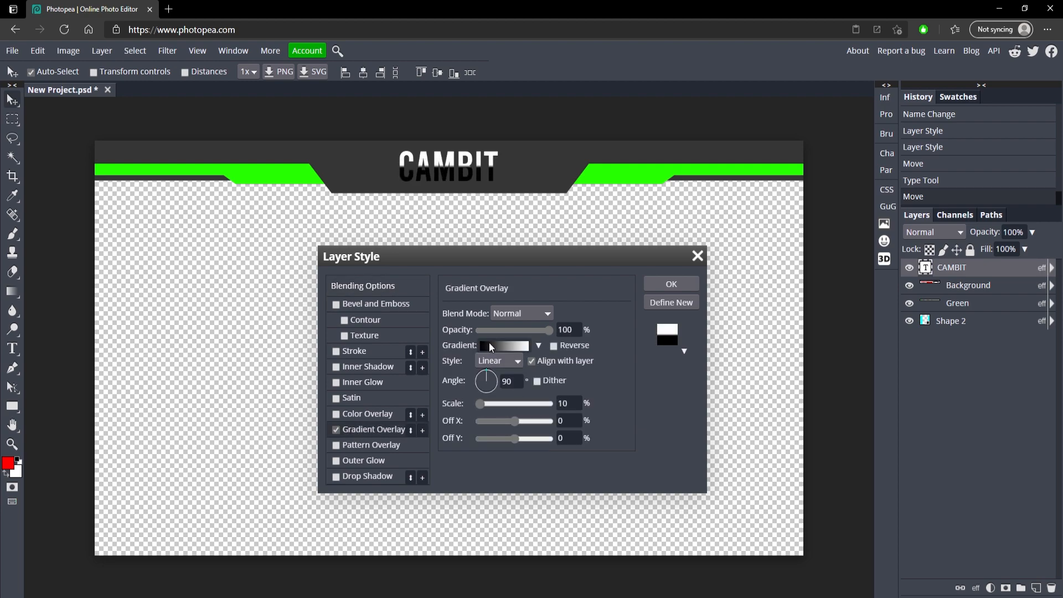
pyautogui.click(504, 345)
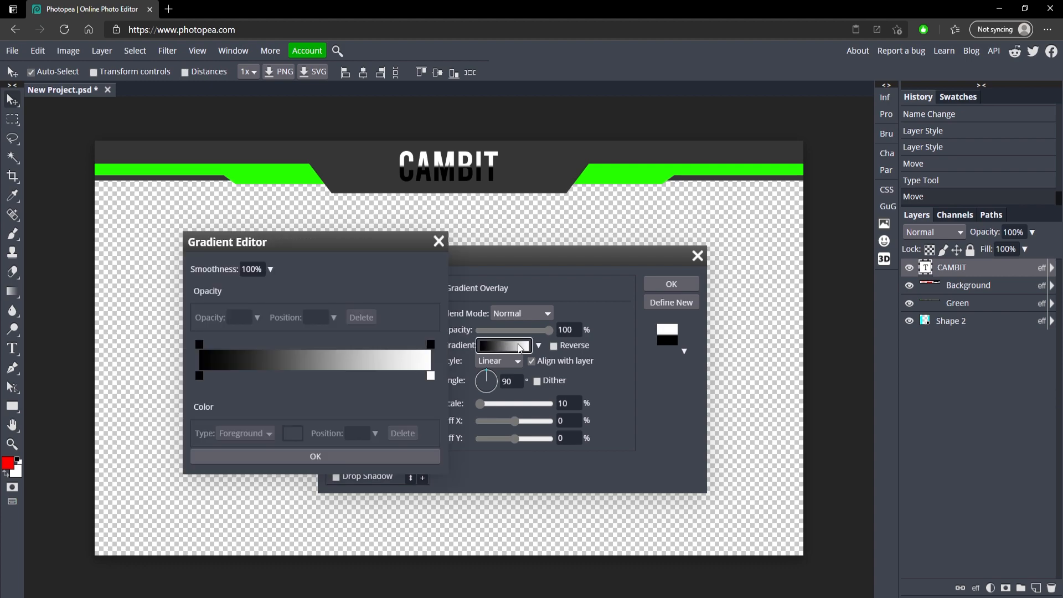
pyautogui.click(292, 376)
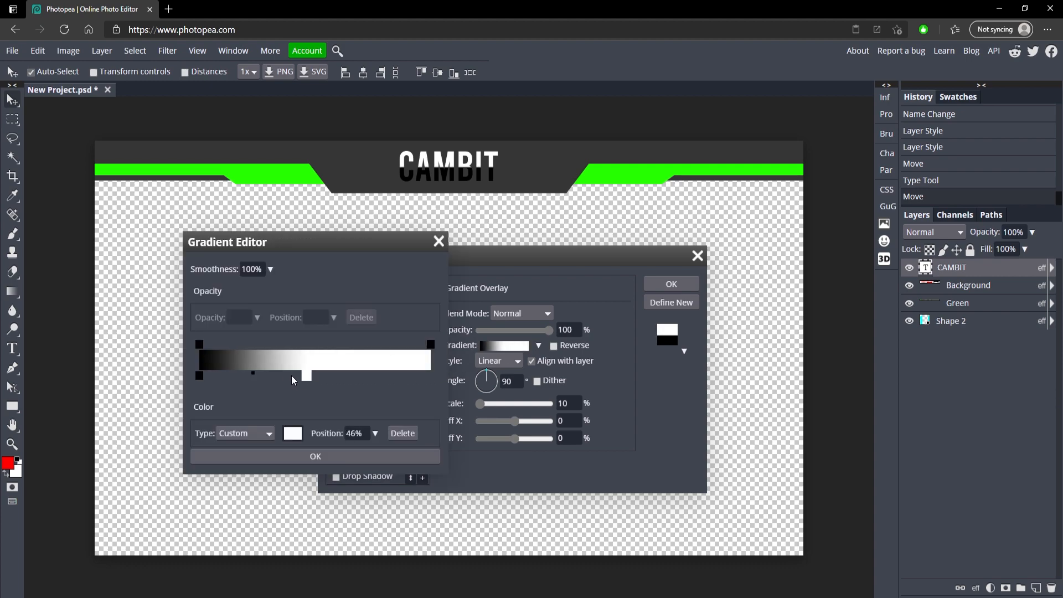
pyautogui.moveTo(292, 376); pyautogui.dragTo(199, 376)
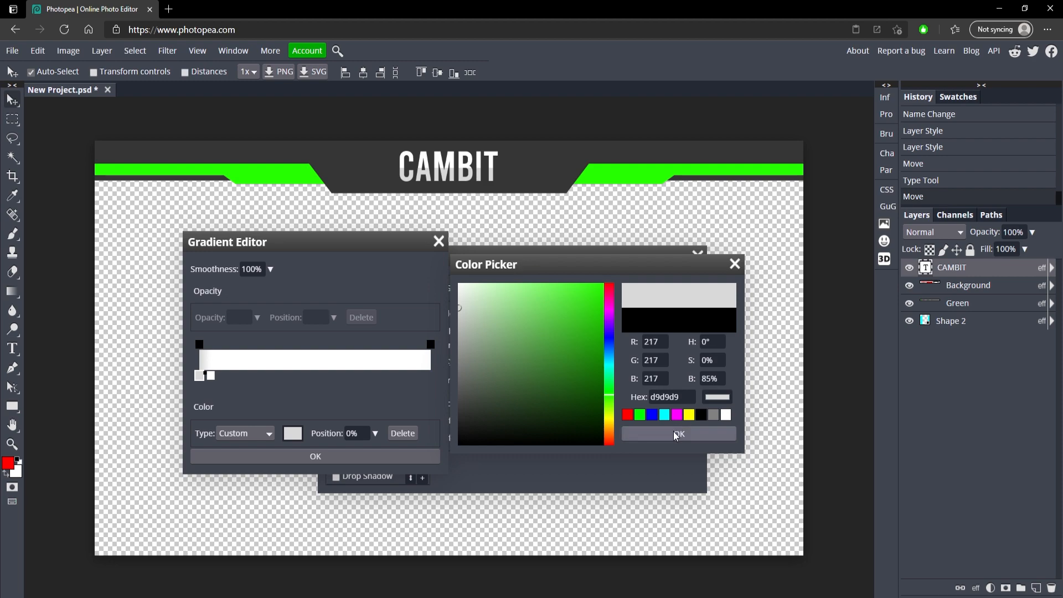
pyautogui.click(677, 434)
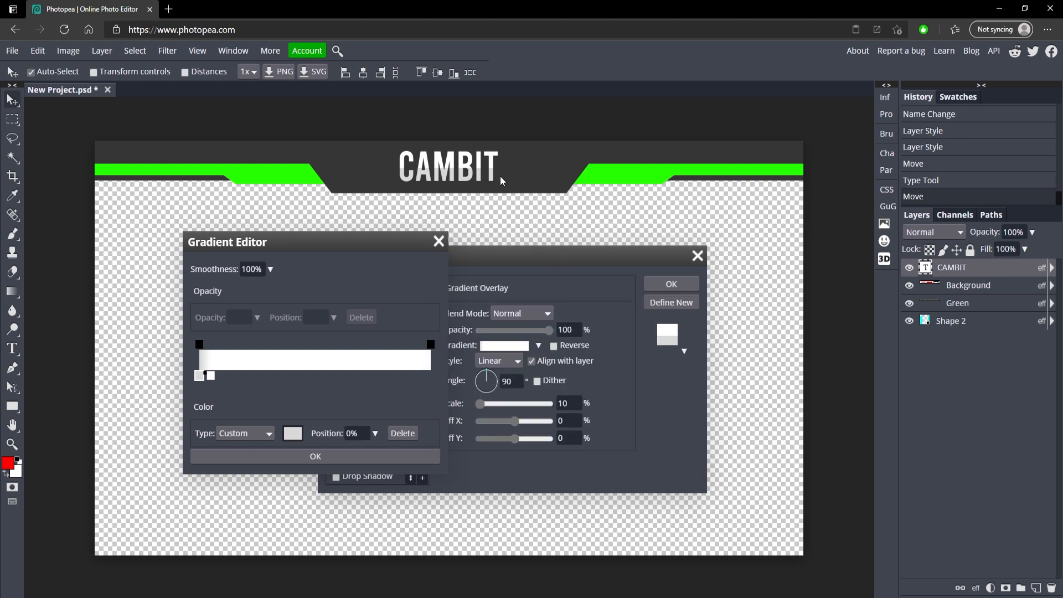
pyautogui.click(315, 456)
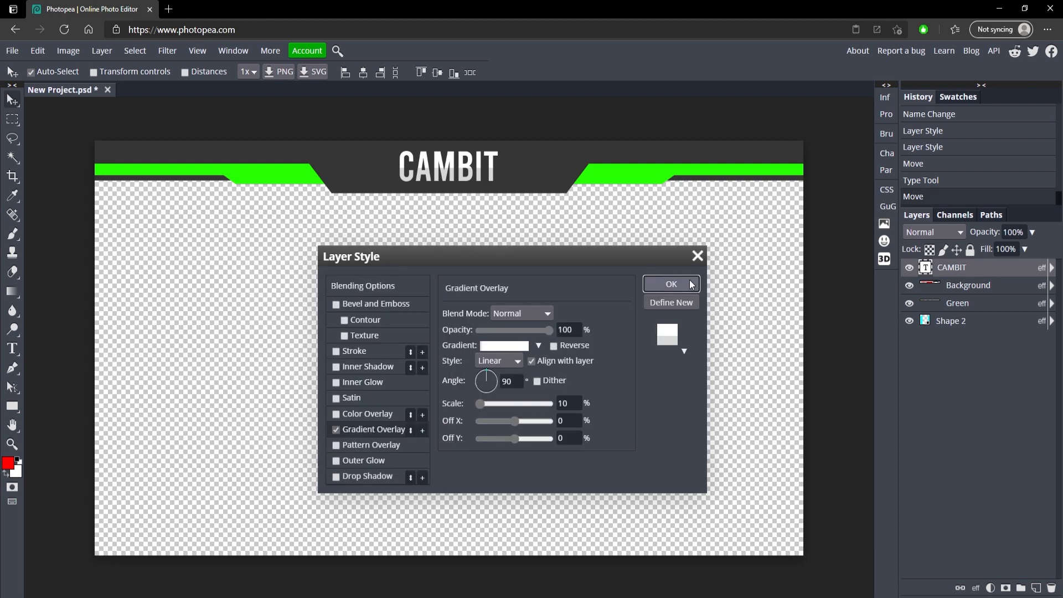
pyautogui.click(670, 283)
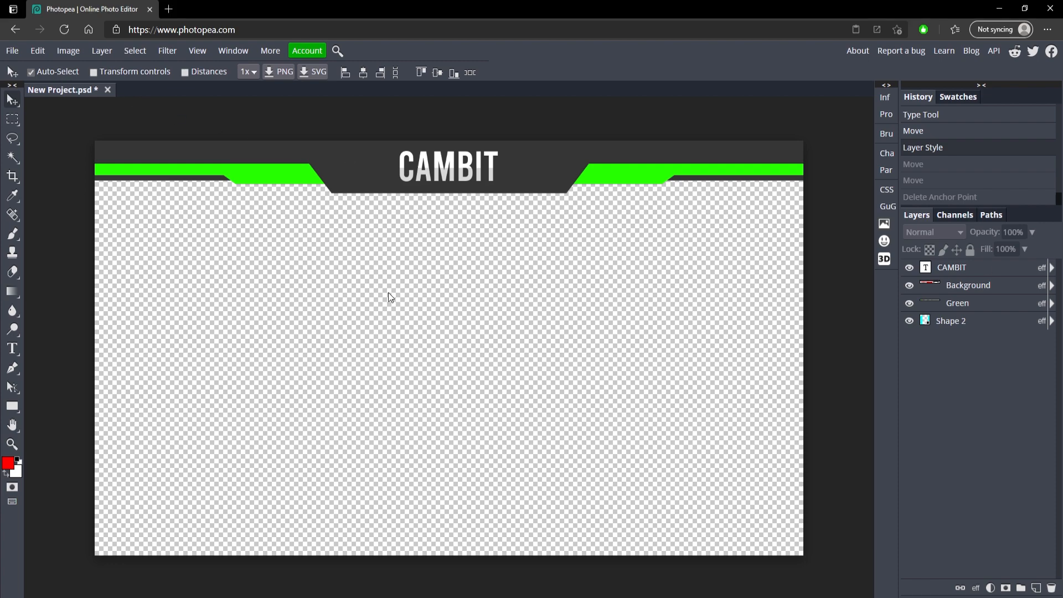
pyautogui.moveTo(459, 149)
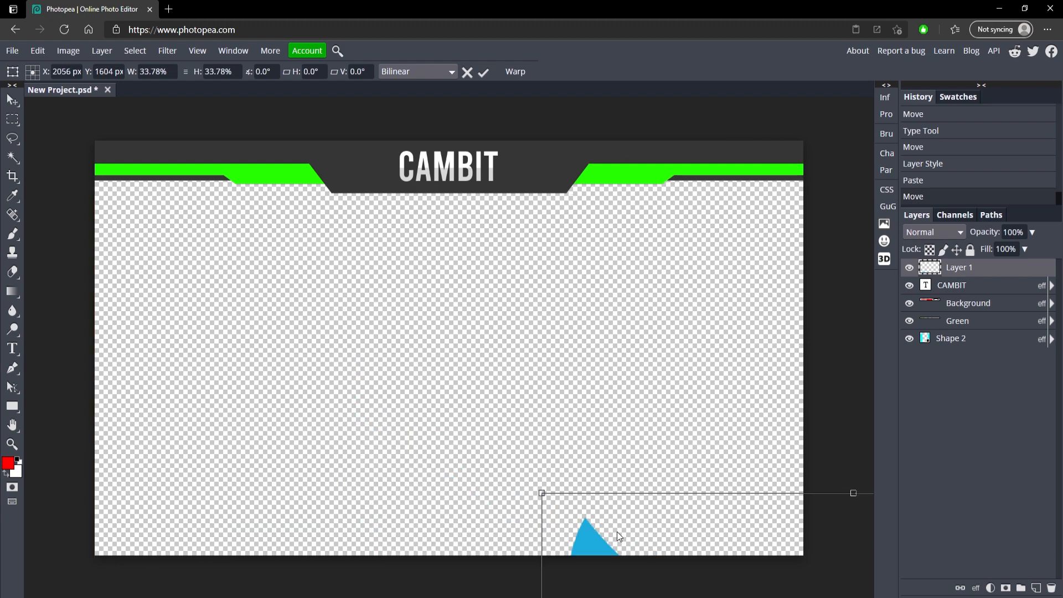
# Step: Scale the pasted blue Twitter bird down and commit it on the left green strip
pyautogui.moveTo(541, 493); pyautogui.dragTo(499, 429)
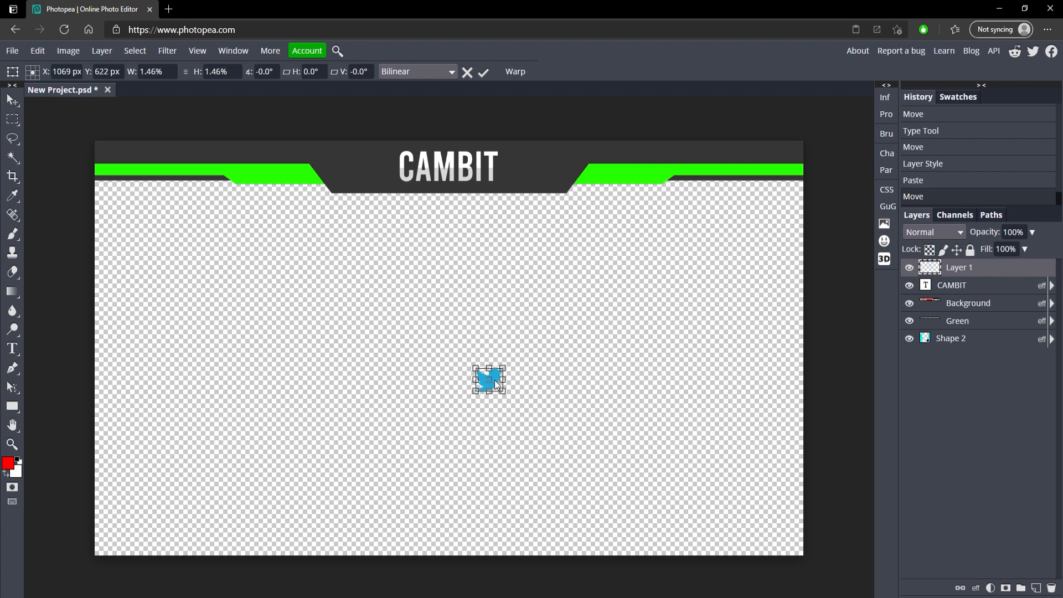
pyautogui.moveTo(489, 380); pyautogui.dragTo(251, 178)
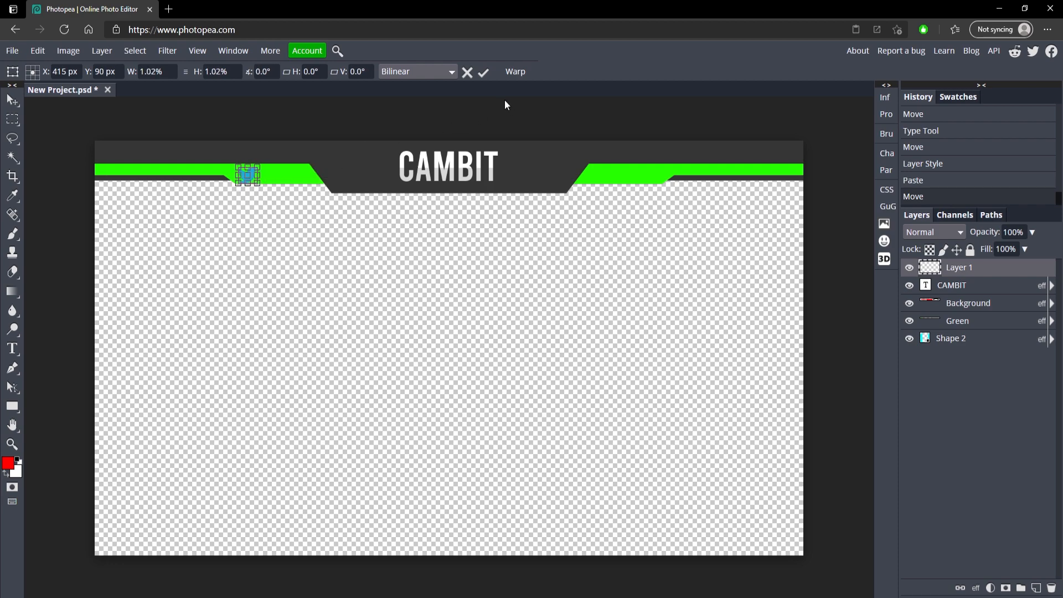
pyautogui.click(484, 72)
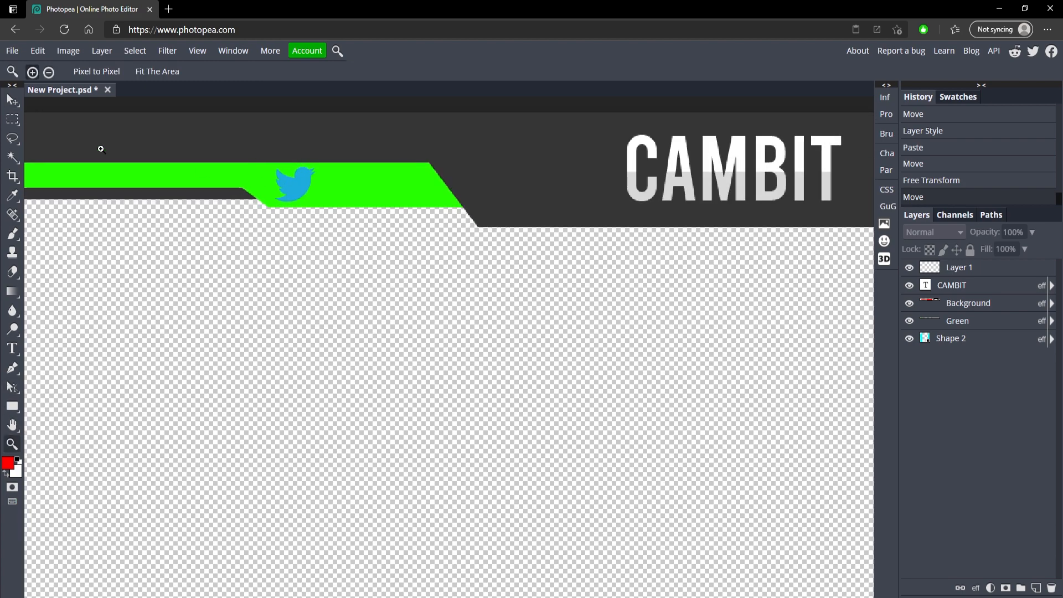
# Step: Apply a dark gray Color Overlay to the bird, then add a shrunken CAMBIT copy beside it
pyautogui.click(12, 99)
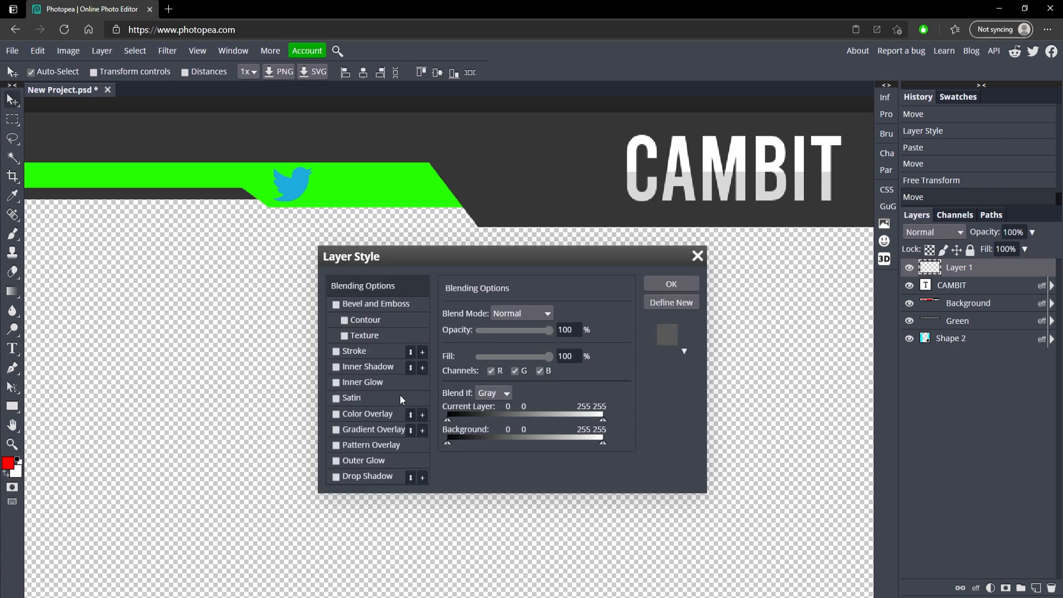
pyautogui.click(336, 414)
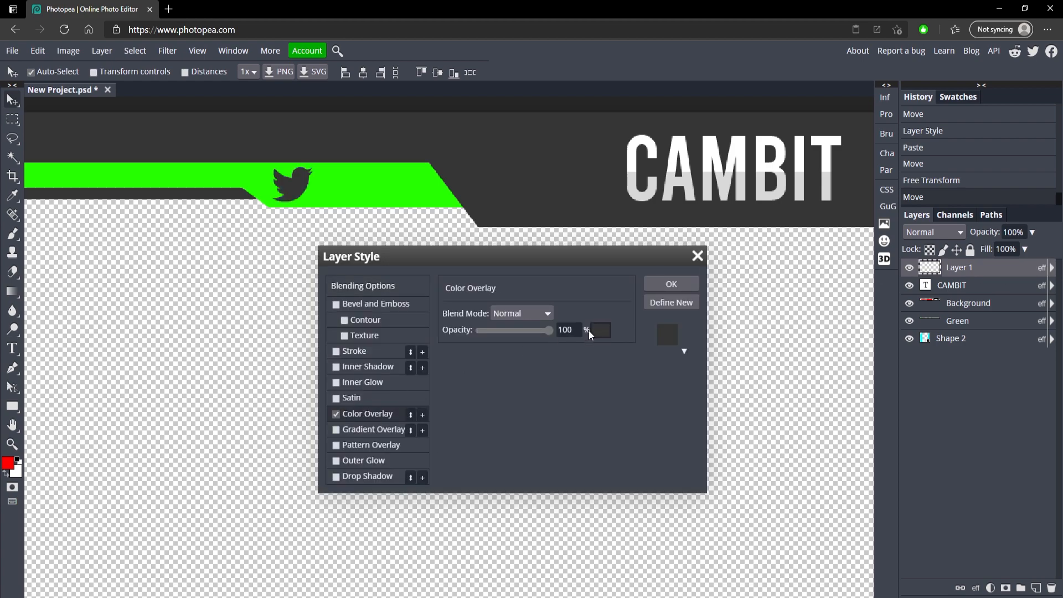
pyautogui.click(599, 330)
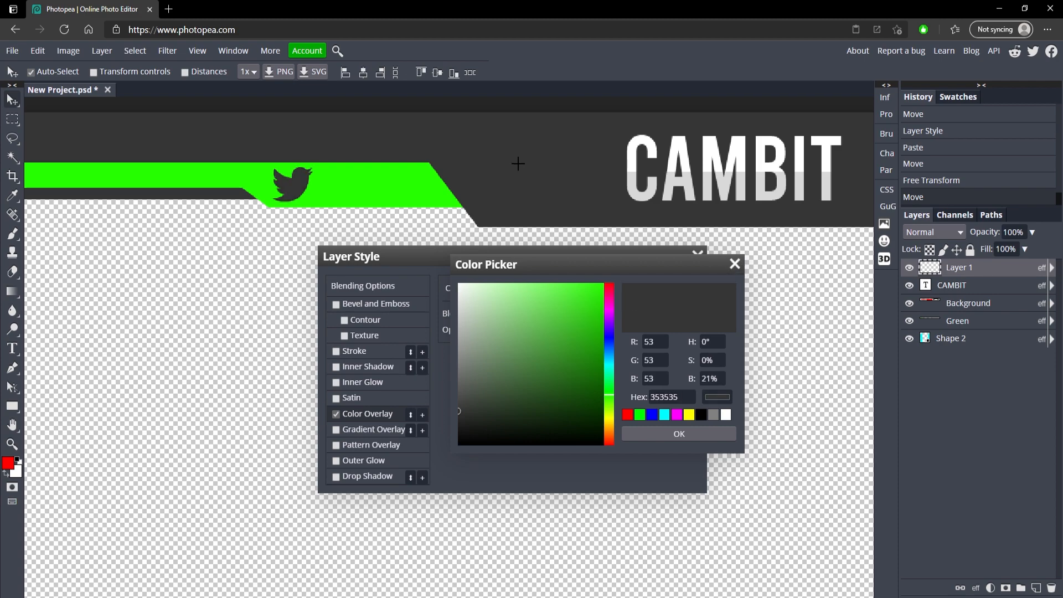
pyautogui.click(678, 433)
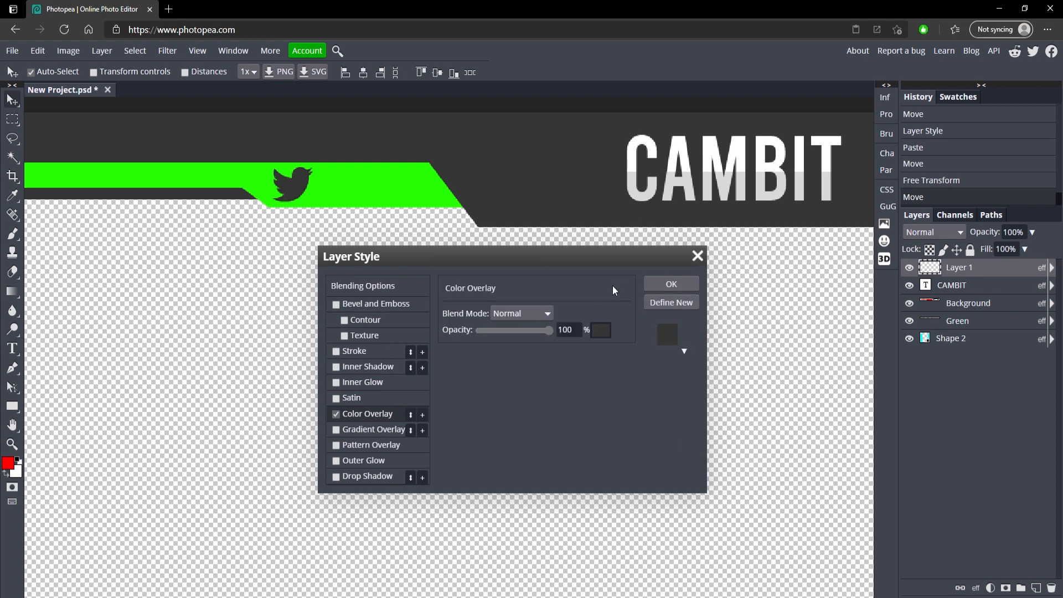
pyautogui.click(671, 283)
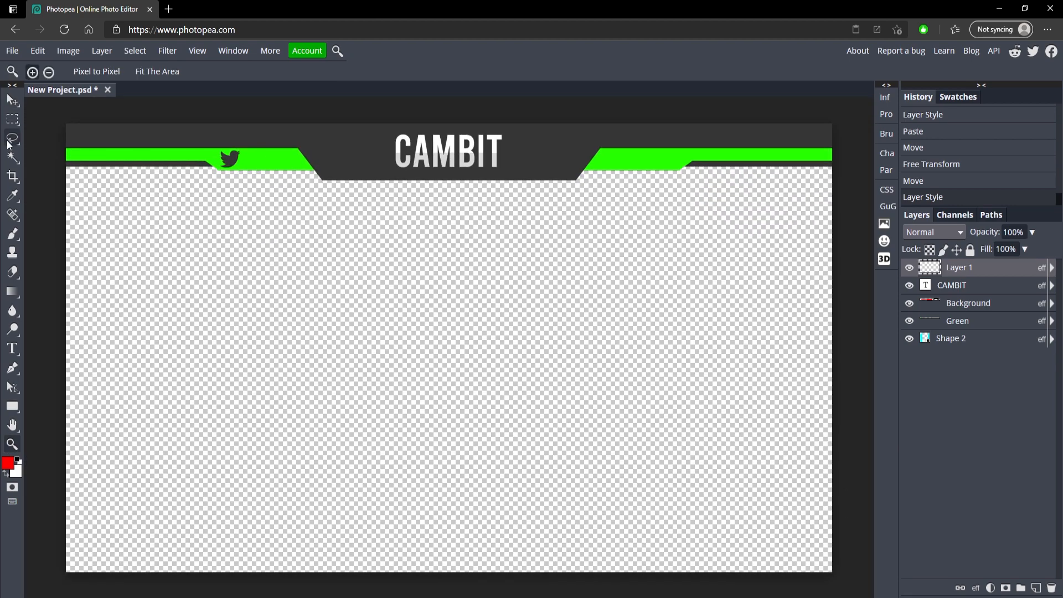
pyautogui.click(11, 99)
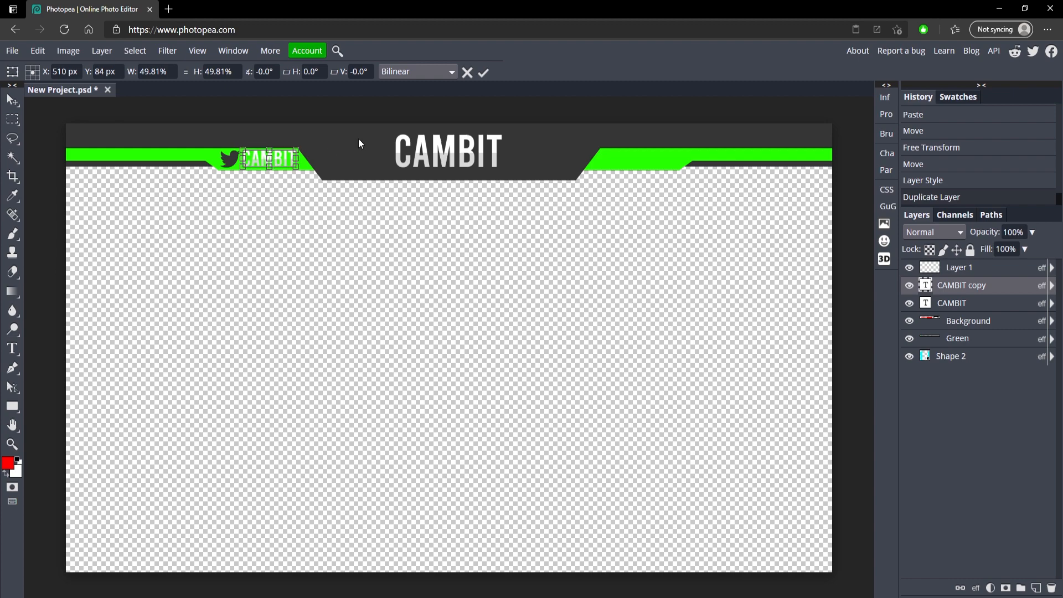
pyautogui.click(483, 72)
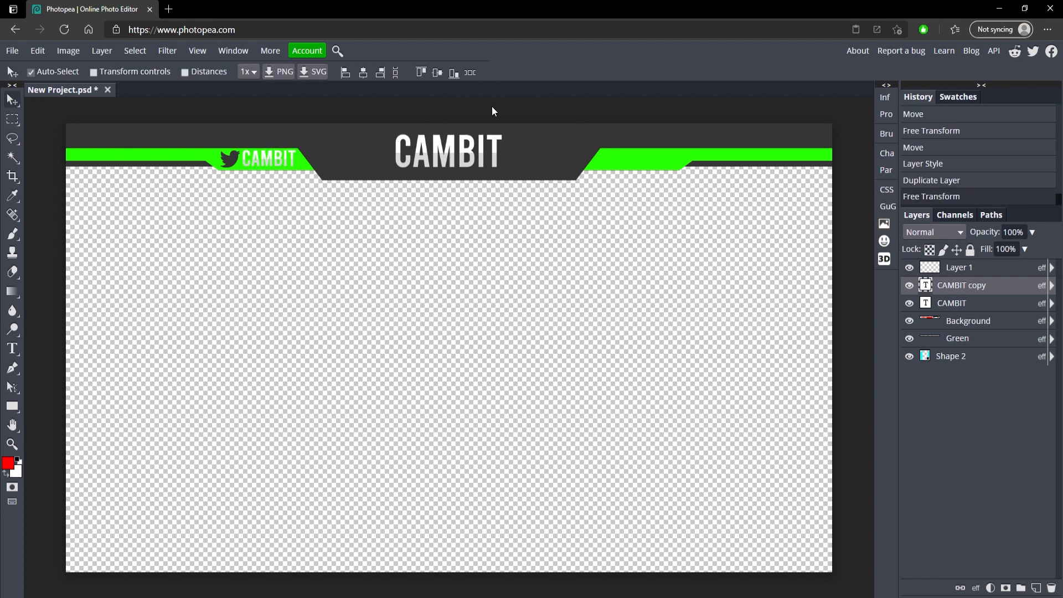
pyautogui.moveTo(261, 142)
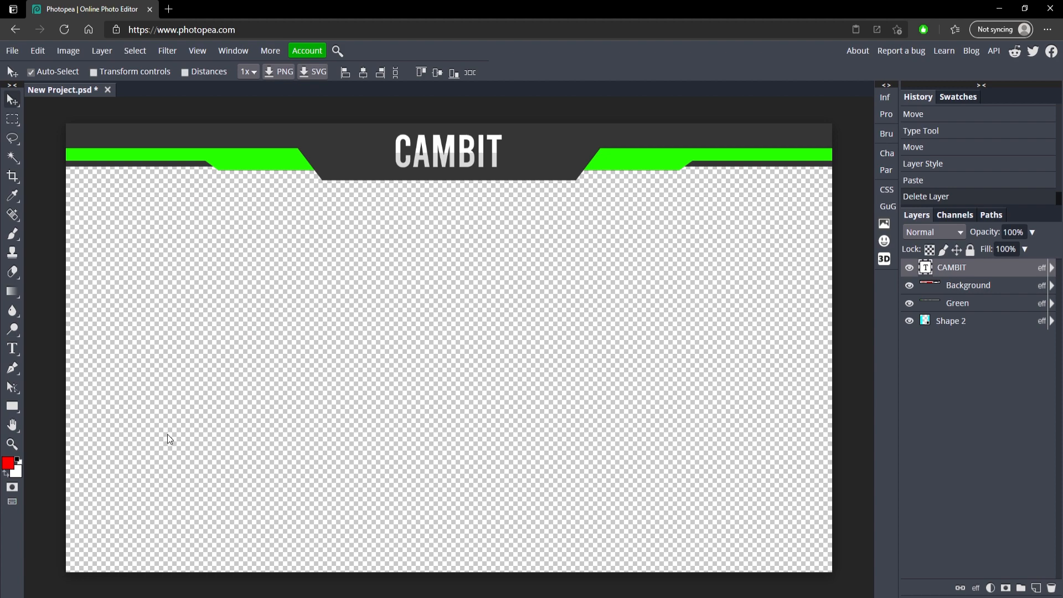
pyautogui.moveTo(450, 348)
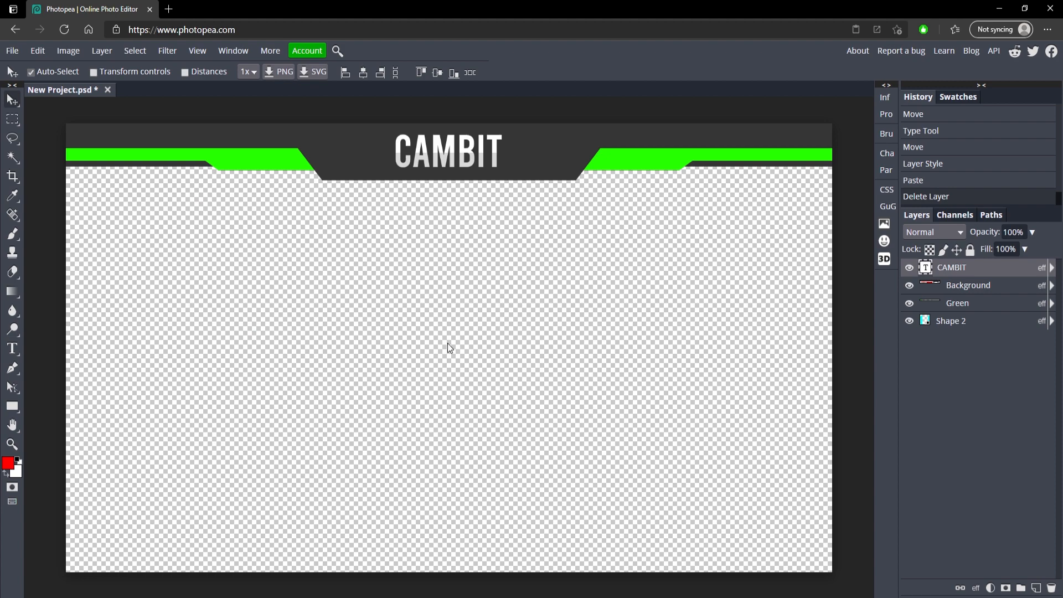
pyautogui.moveTo(650, 220)
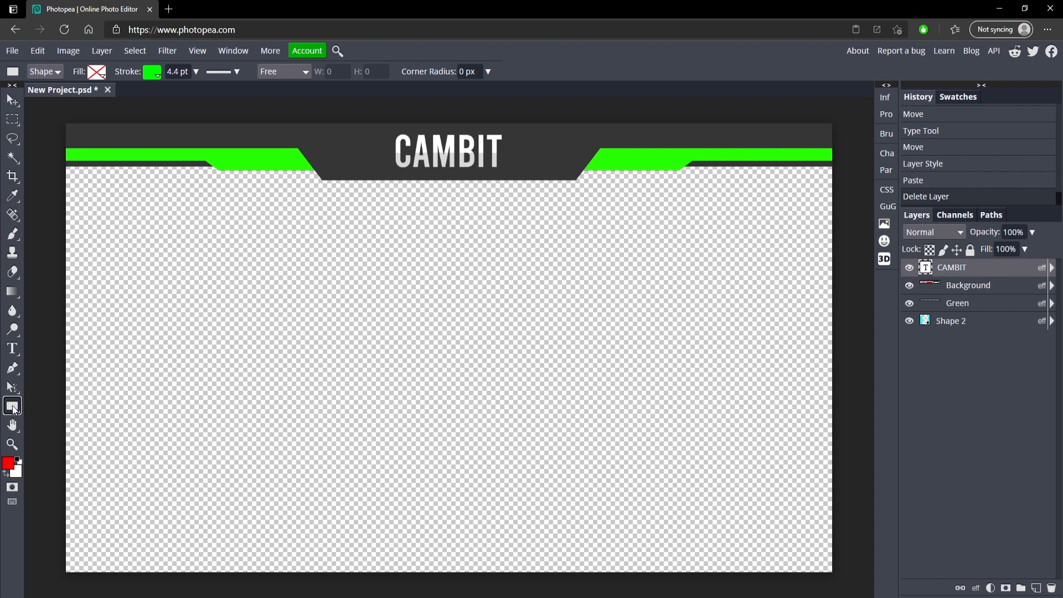
# Step: Create a rectangle shape 1280 pixels wide with no fill and a dark stroke
pyautogui.click(97, 72)
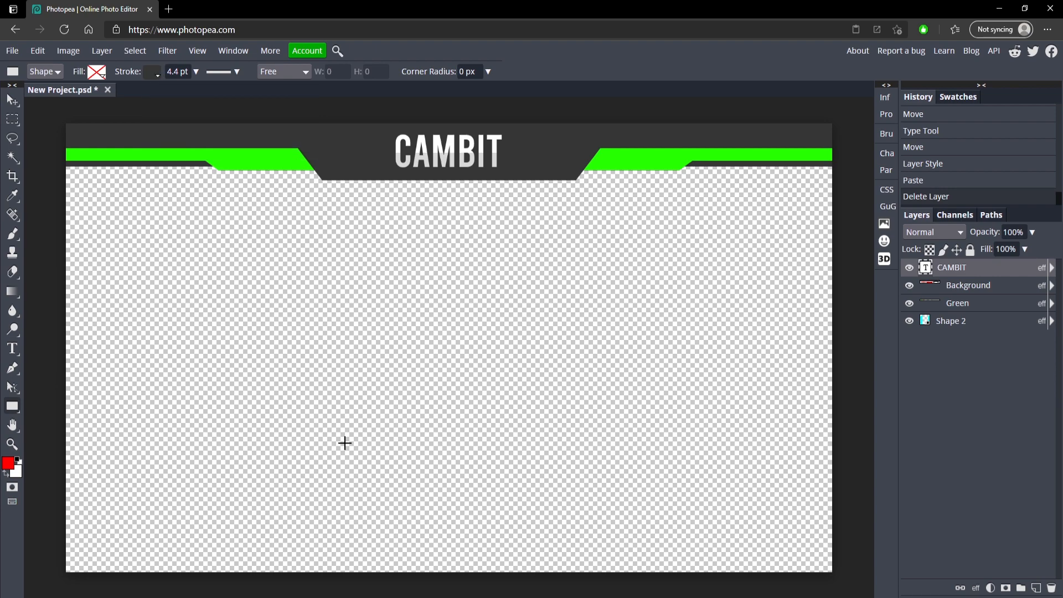
pyautogui.click(344, 444)
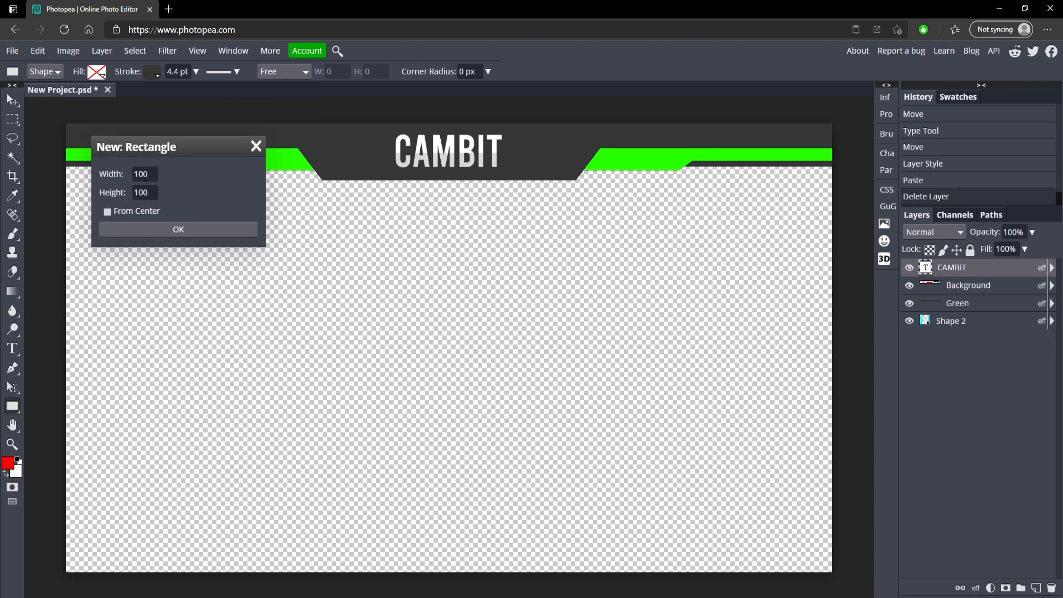
pyautogui.write('1280')
pyautogui.click(146, 193)
pyautogui.write('7')
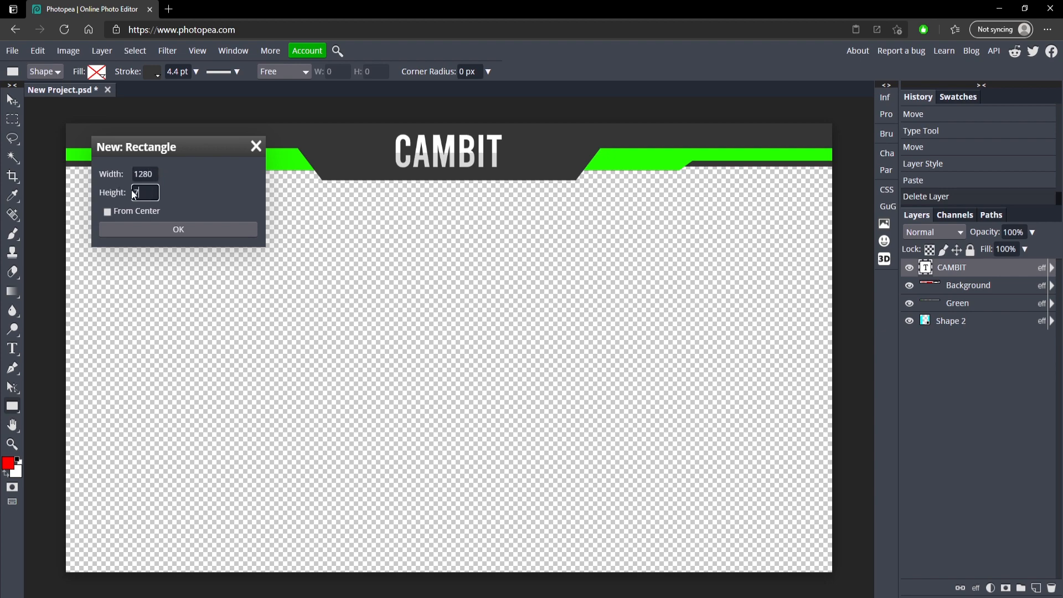
pyautogui.click(179, 229)
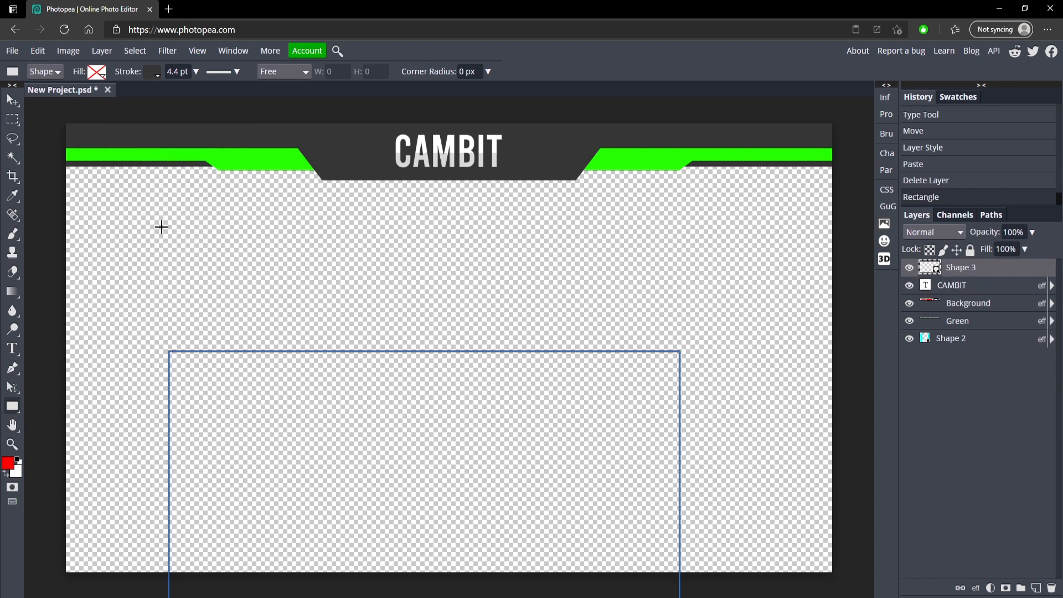
# Step: Shrink the rectangle into the lower-left of the canvas and thicken its dark border
pyautogui.click(11, 100)
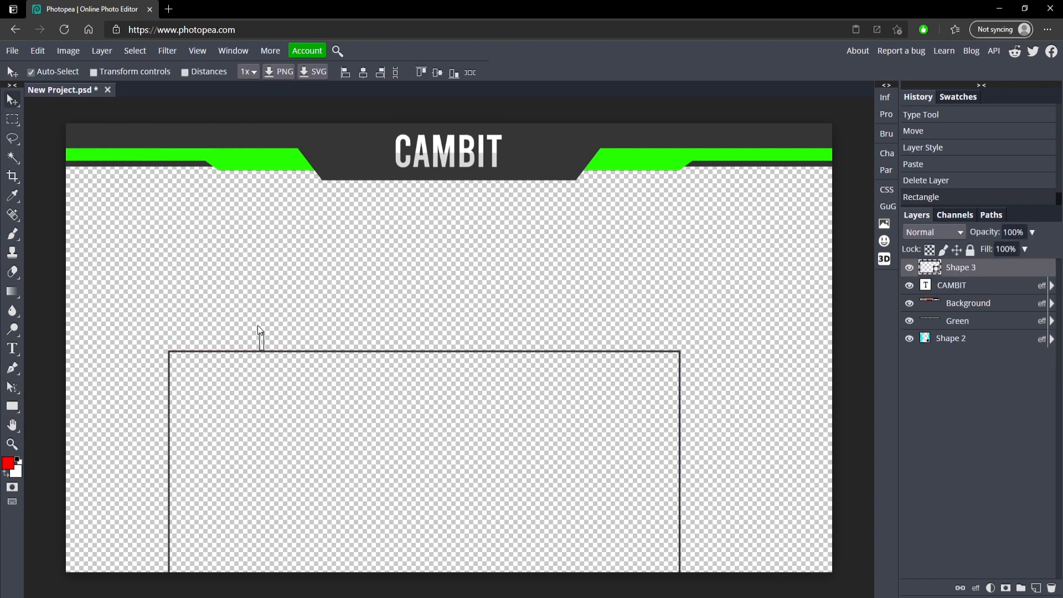
pyautogui.moveTo(227, 353)
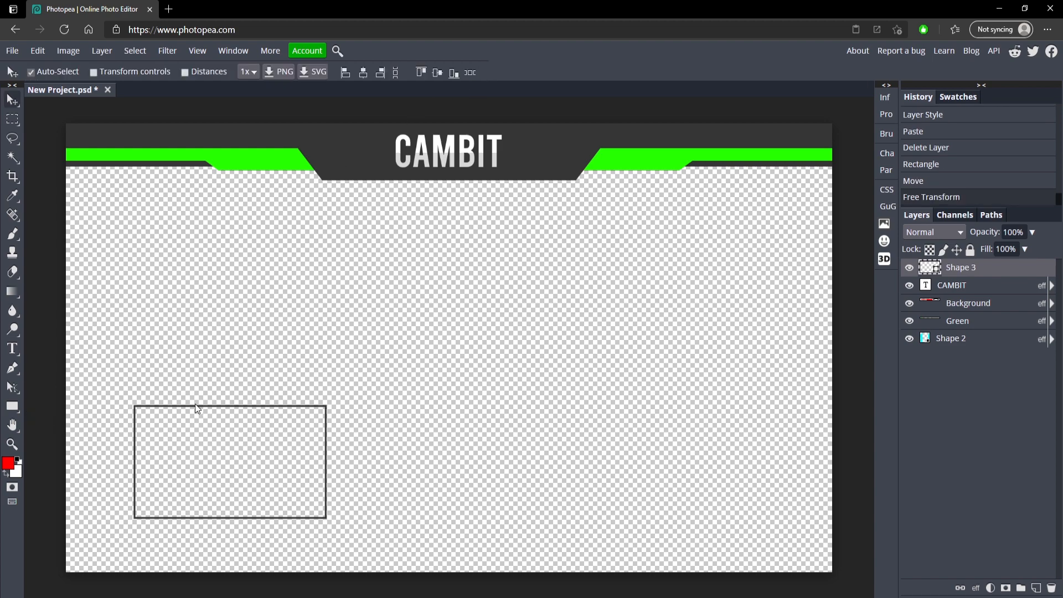
pyautogui.click(11, 407)
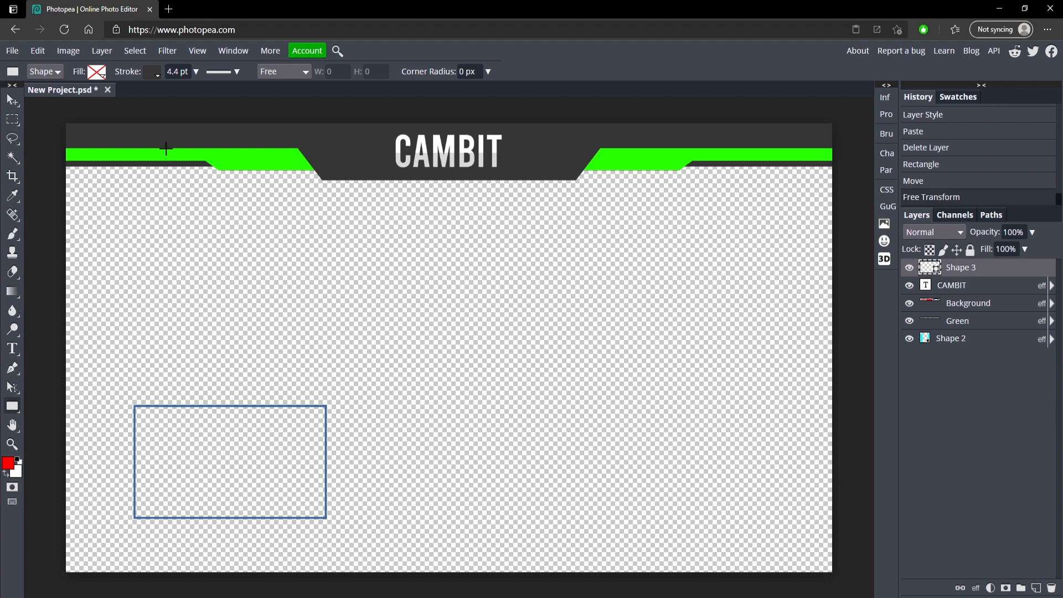
pyautogui.click(196, 71)
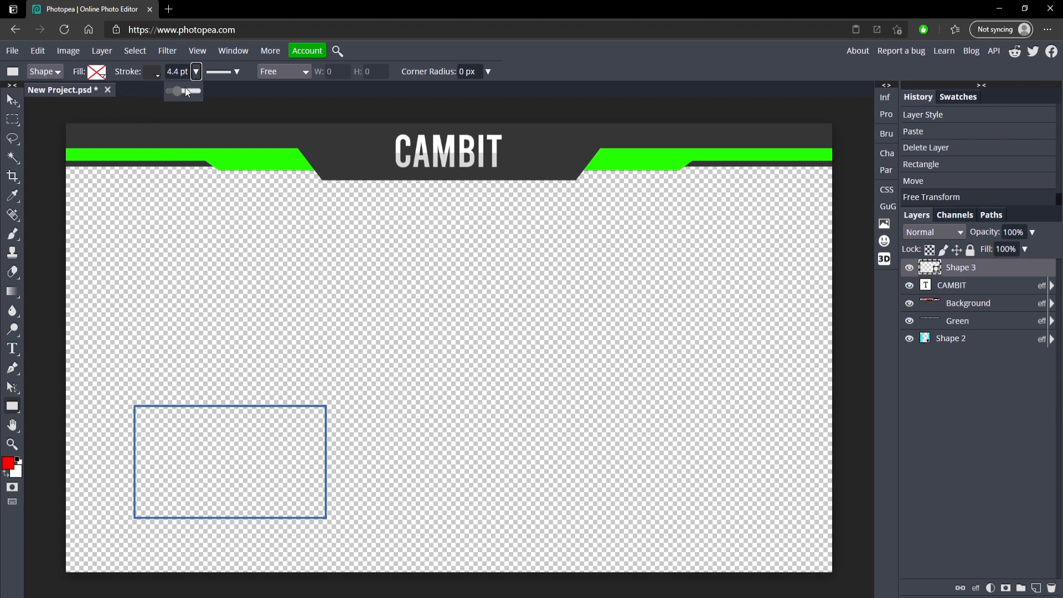
pyautogui.moveTo(177, 91); pyautogui.dragTo(196, 91)
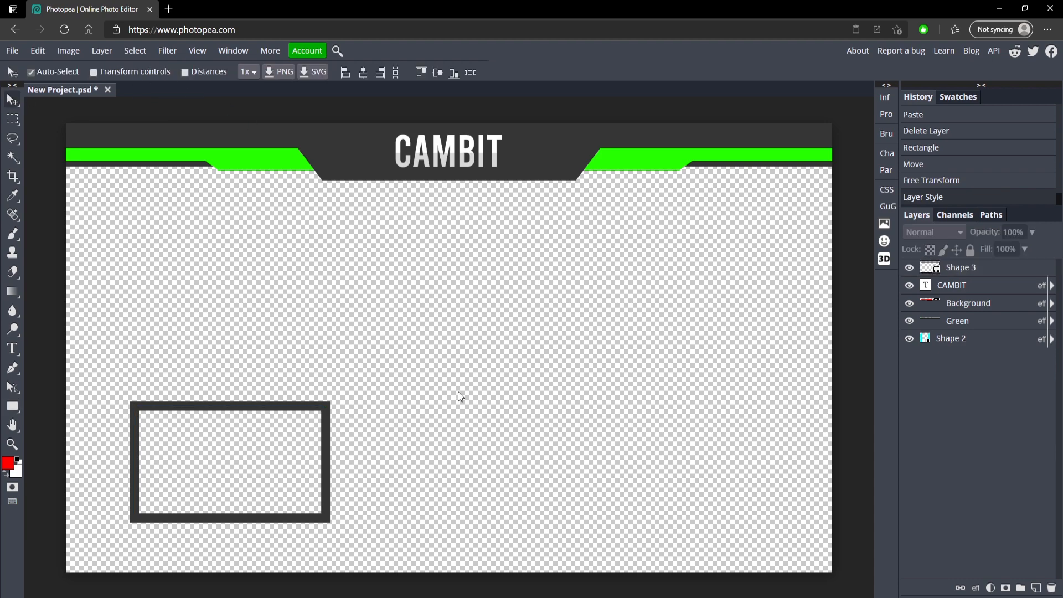
# Step: Add a 3 px green outside Stroke layer style to the Shape 3 rectangle
pyautogui.click(922, 196)
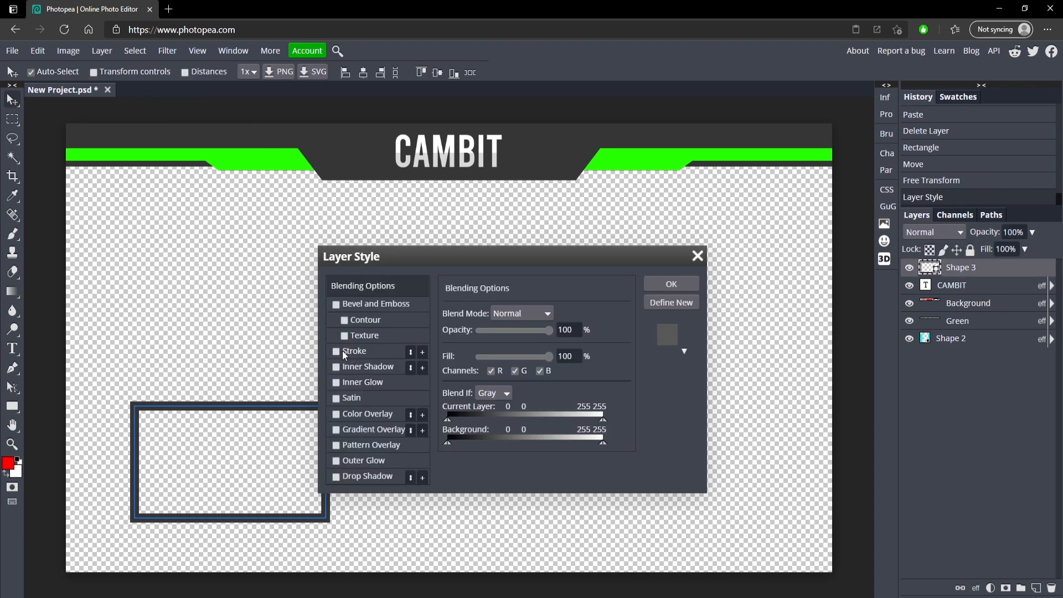
pyautogui.click(336, 350)
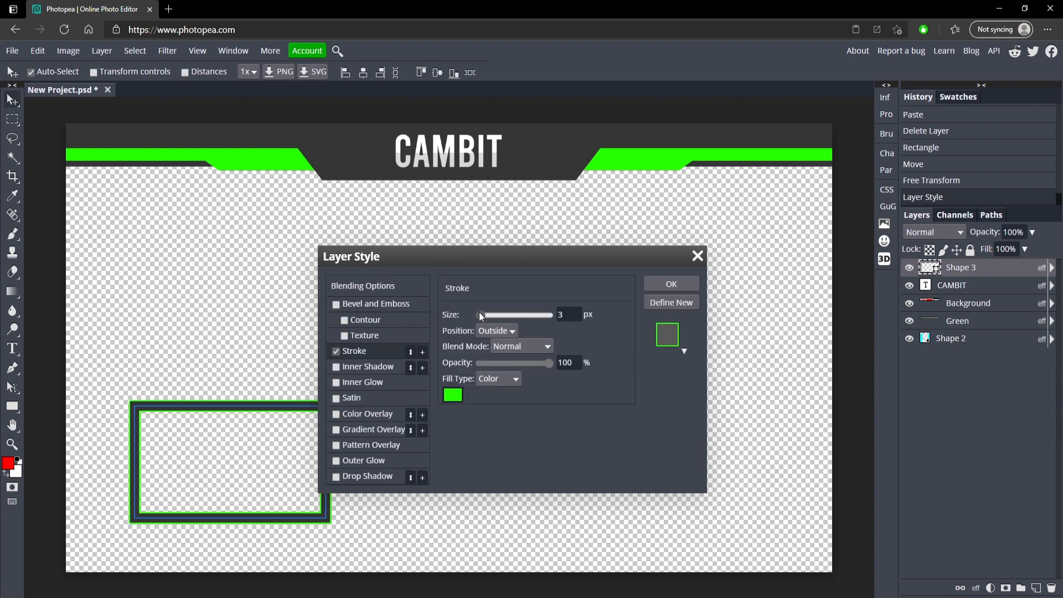
pyautogui.click(669, 283)
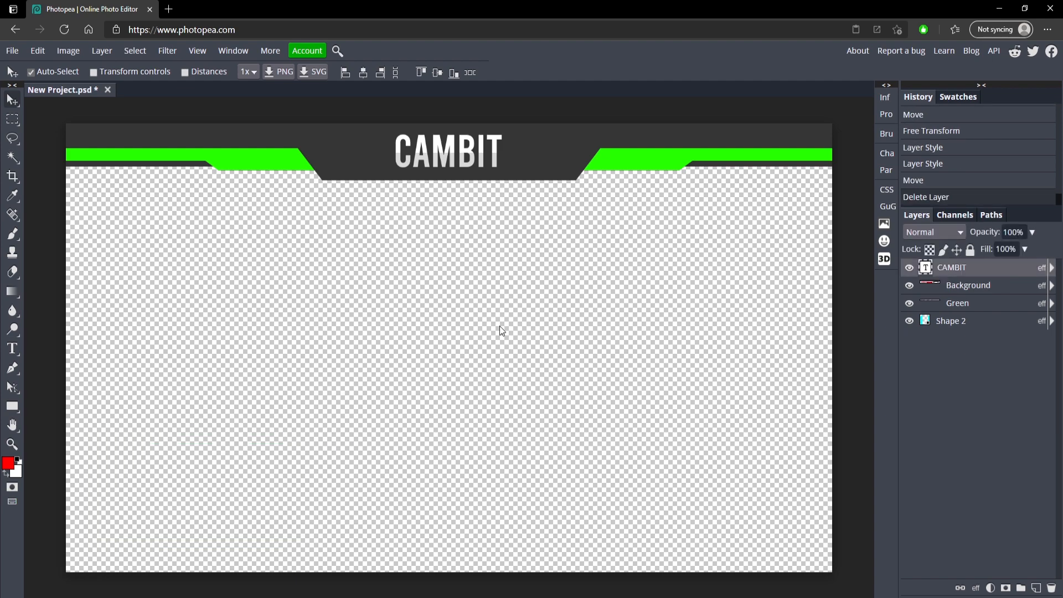
pyautogui.moveTo(495, 248)
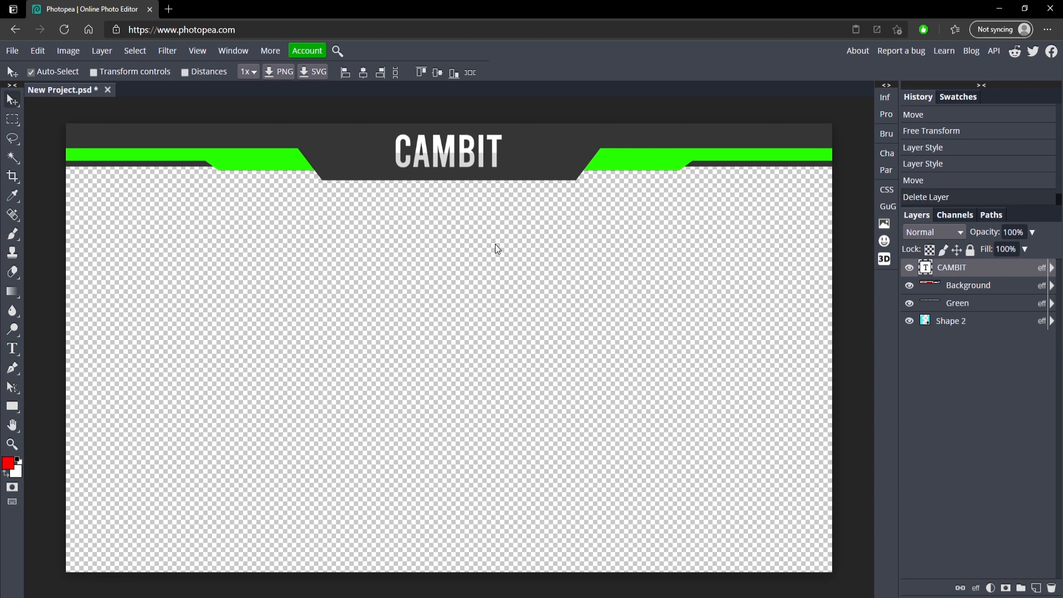